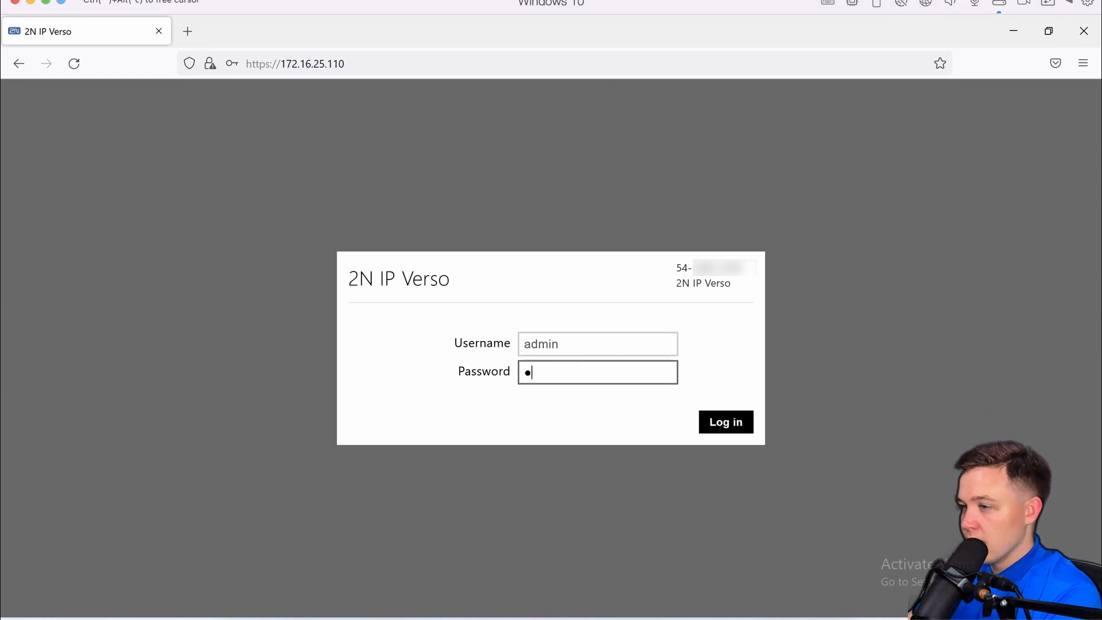
Step: Log in to the intercom as admin and dismiss the default password change request
click(725, 422)
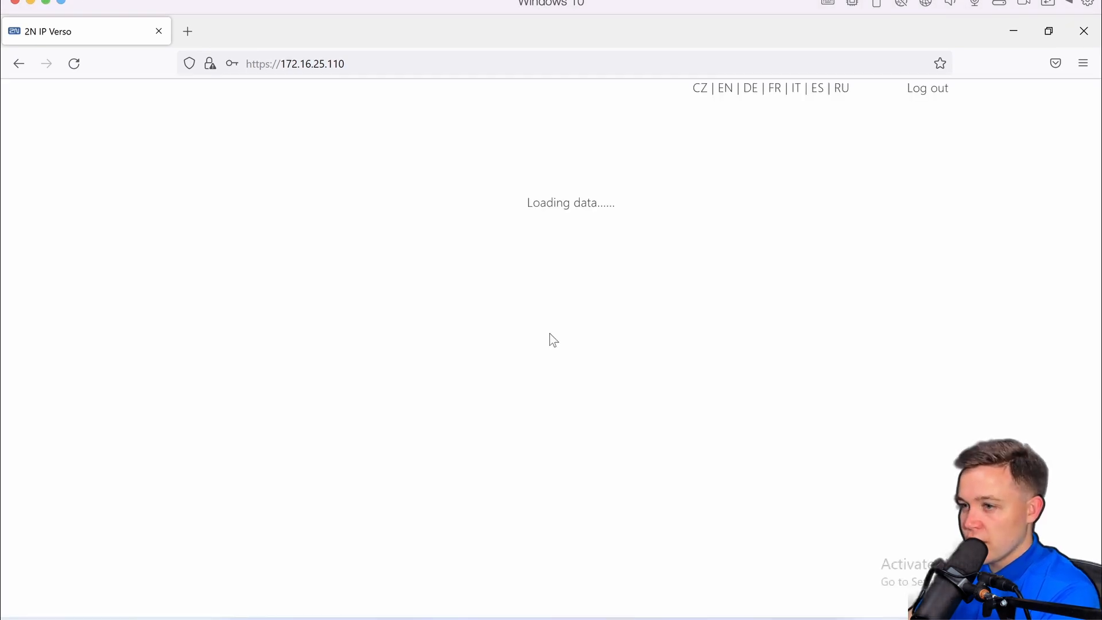
click(636, 383)
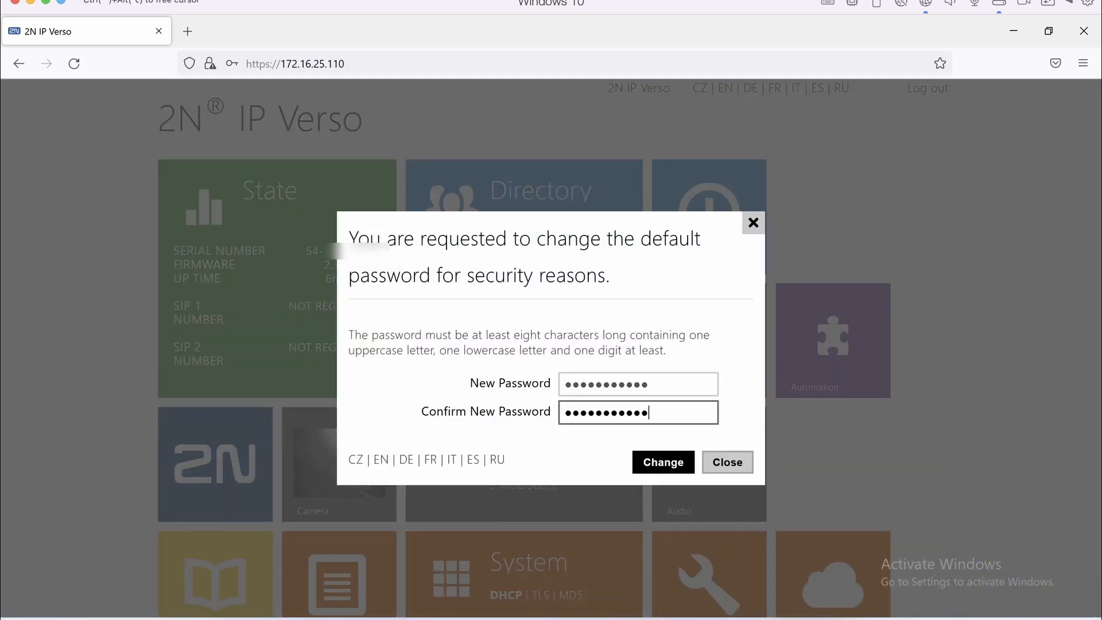
click(662, 462)
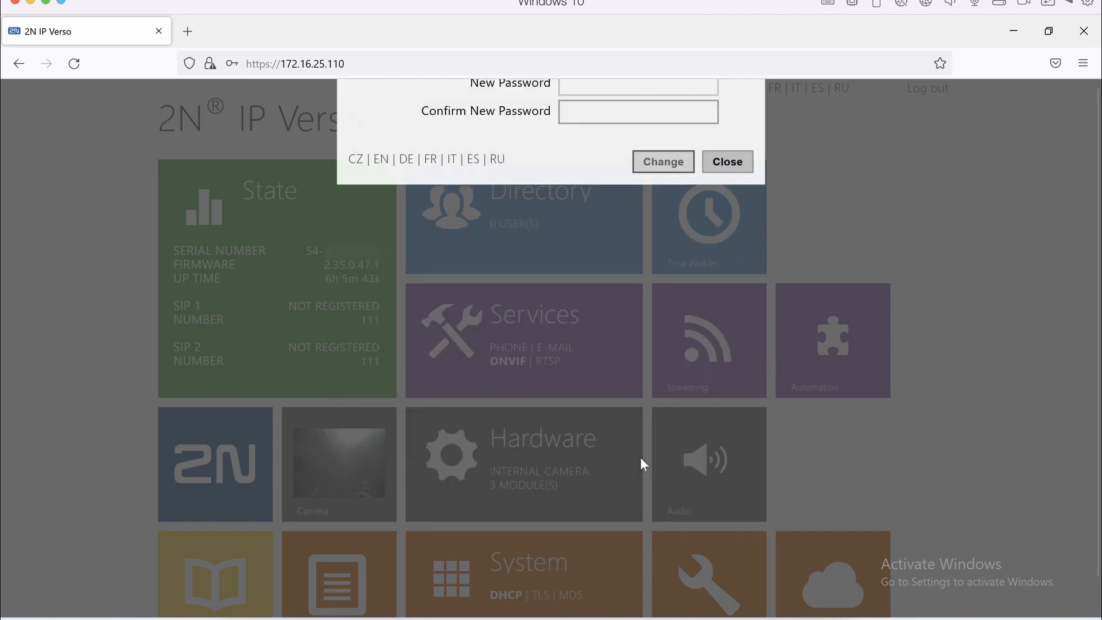
click(727, 161)
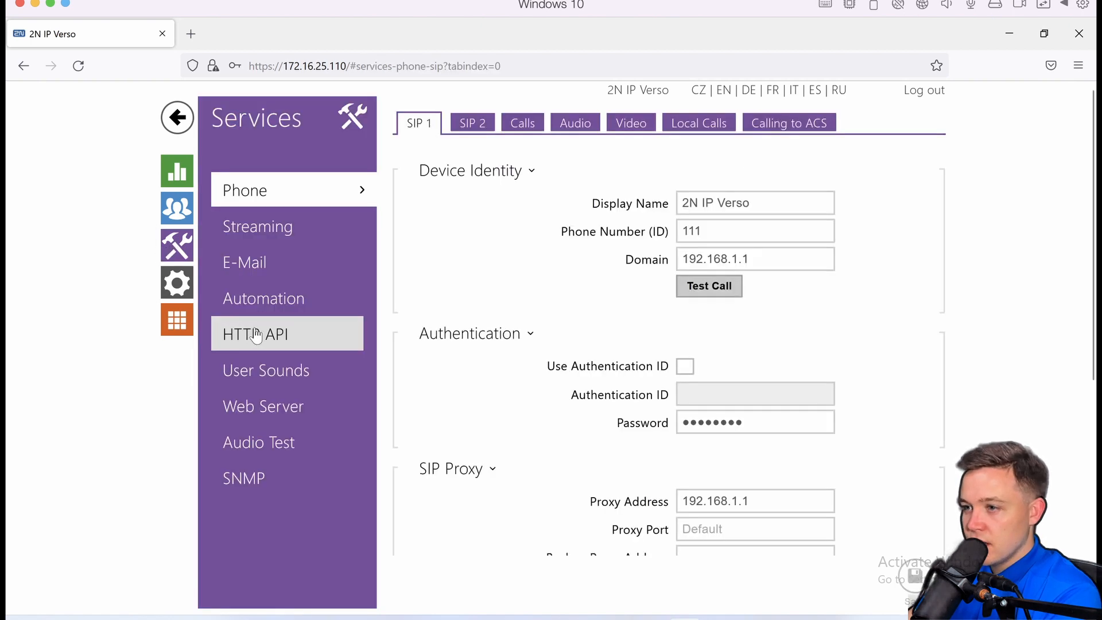
Step: Review the HTTP API services list, then view the Account 1 settings
click(255, 334)
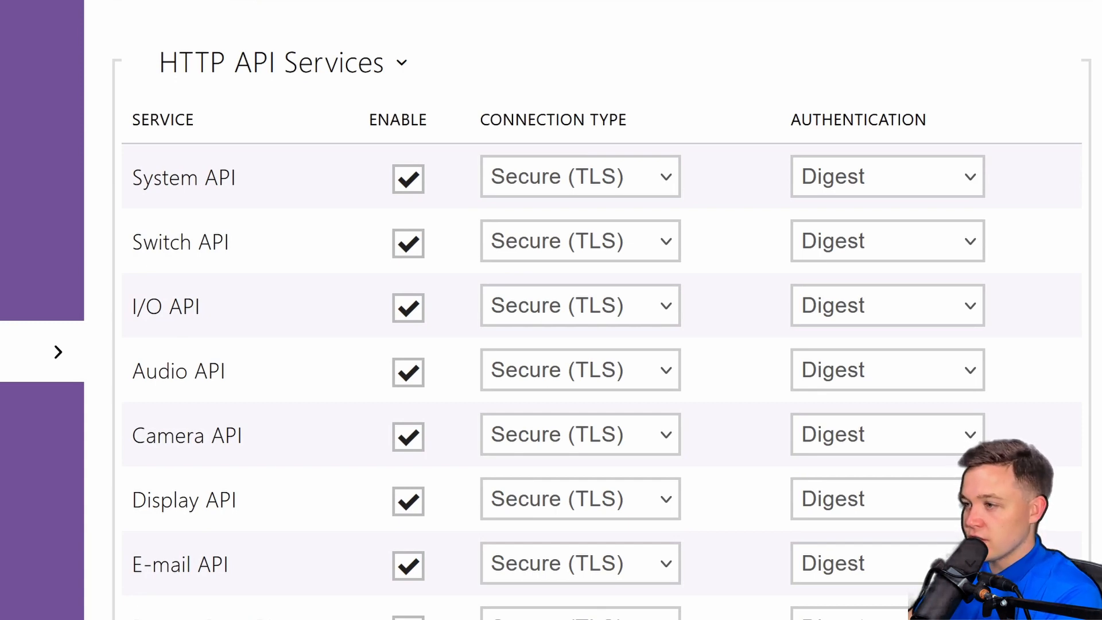
click(500, 121)
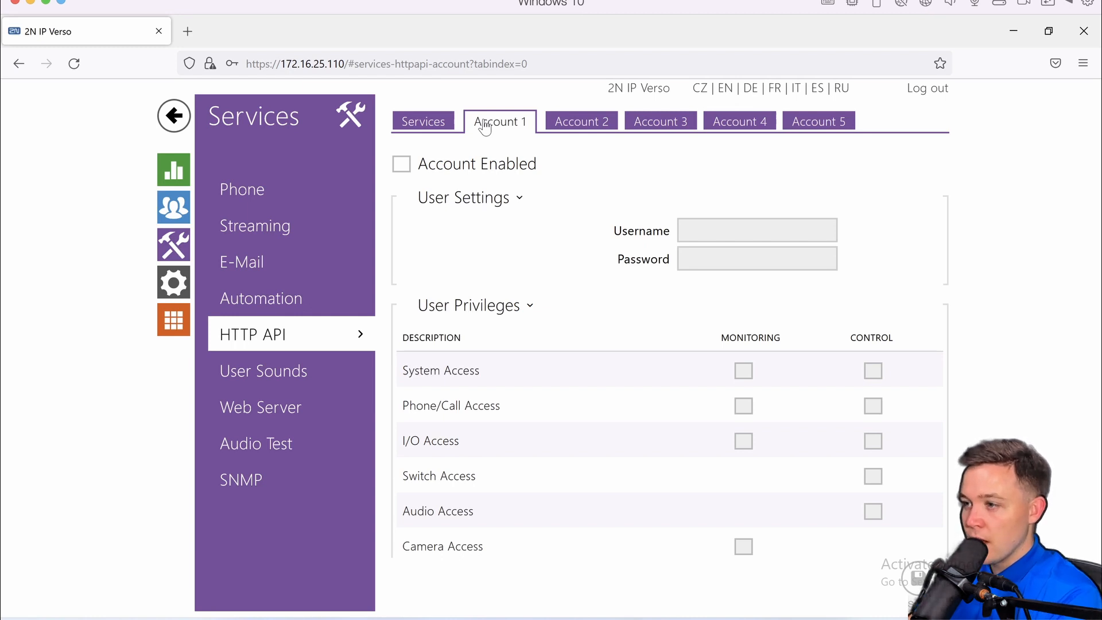
mouse_move(423, 122)
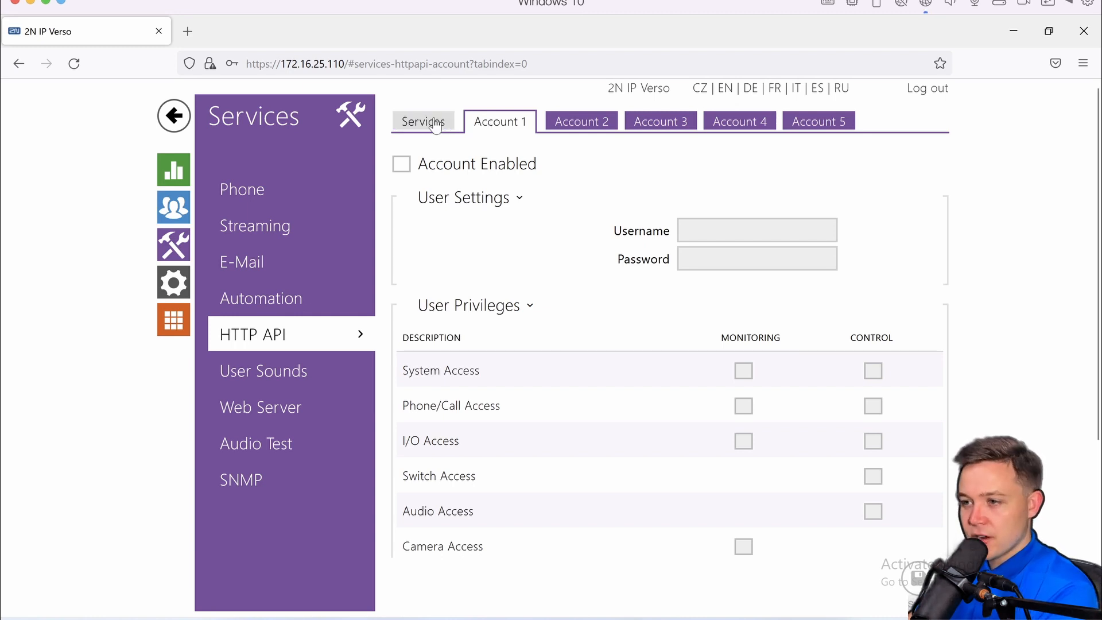
Step: In the HTTP API services list, change System API's connection type to Unsecure (TCP)
click(422, 121)
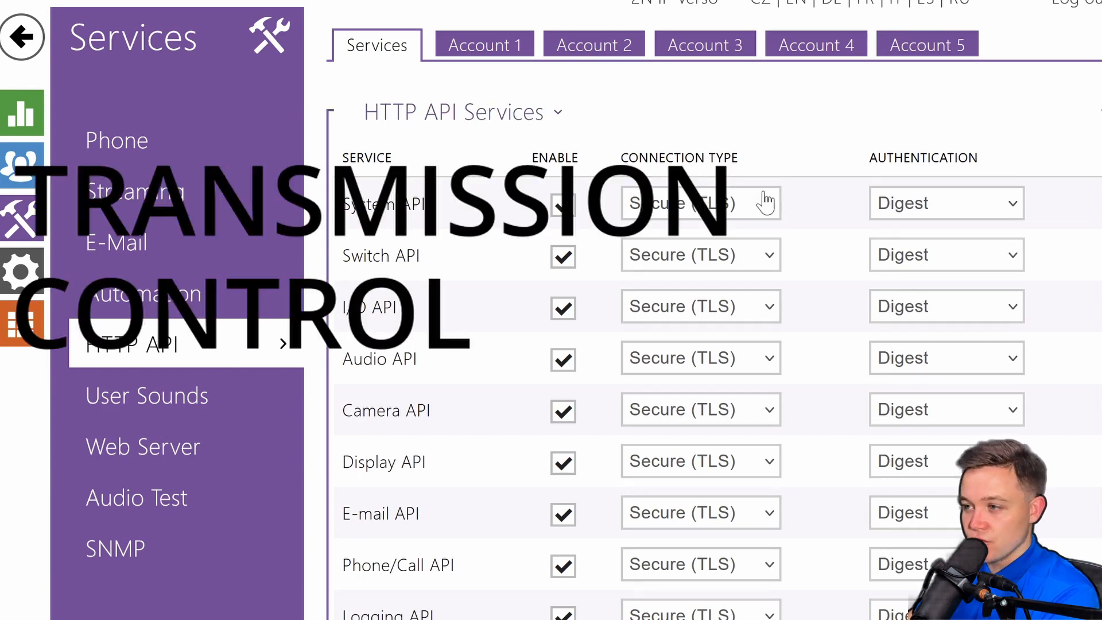
click(699, 204)
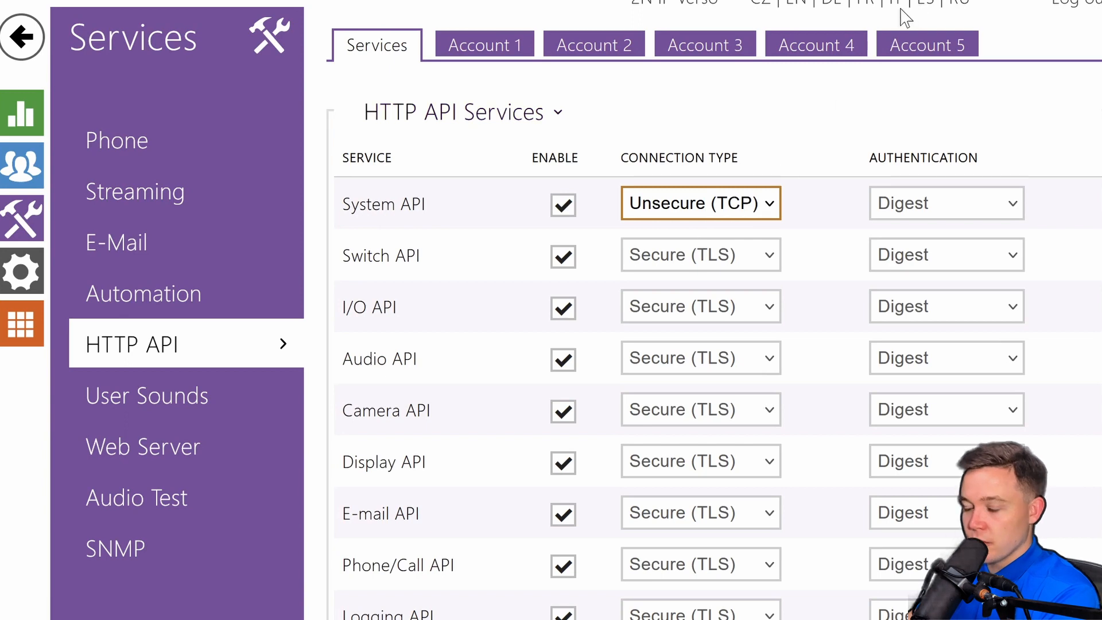
mouse_move(887, 14)
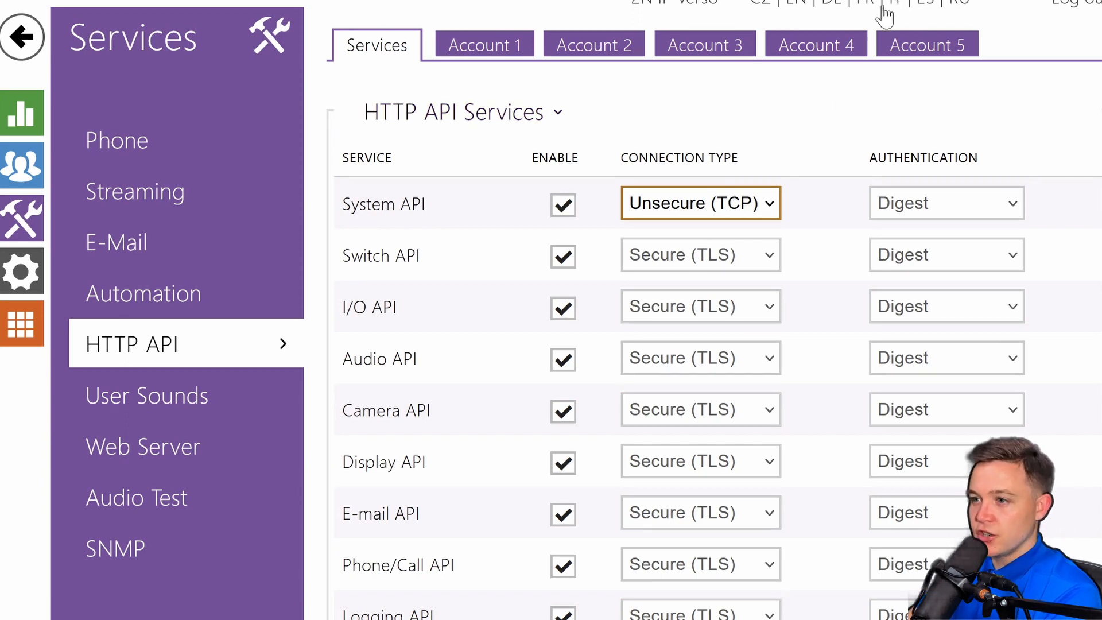
click(946, 203)
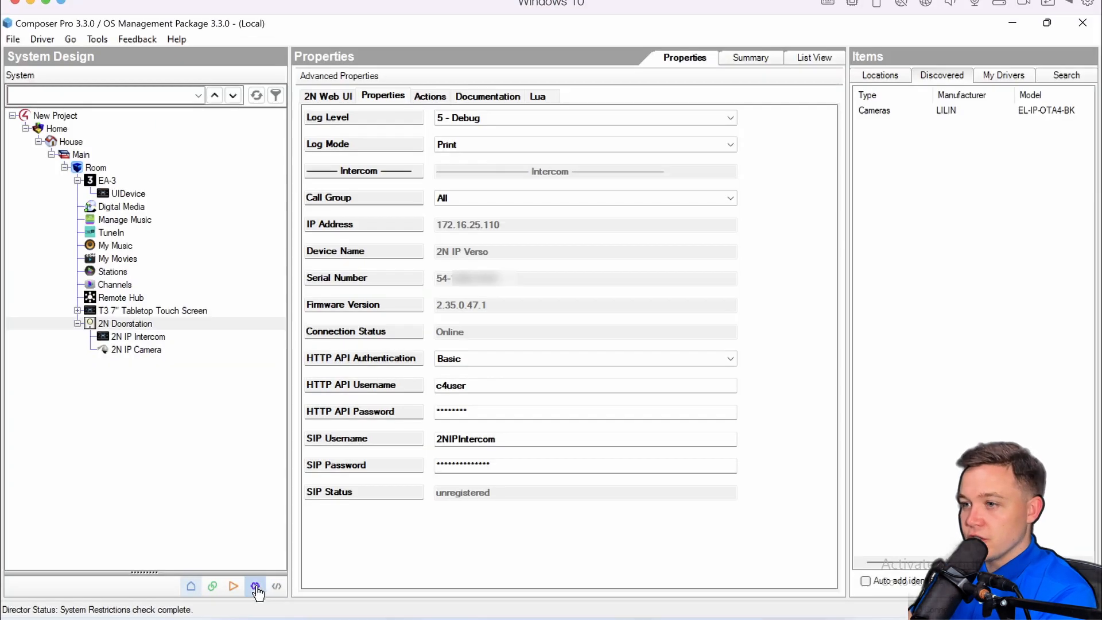
Step: Add the Communication agent from the system agents list
click(255, 586)
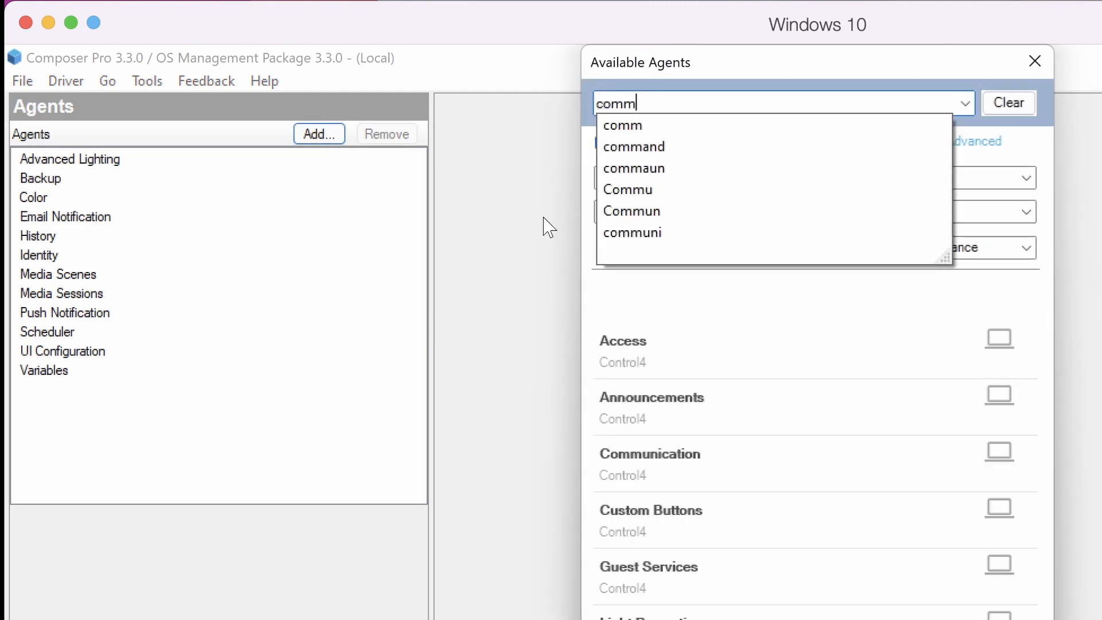
click(623, 125)
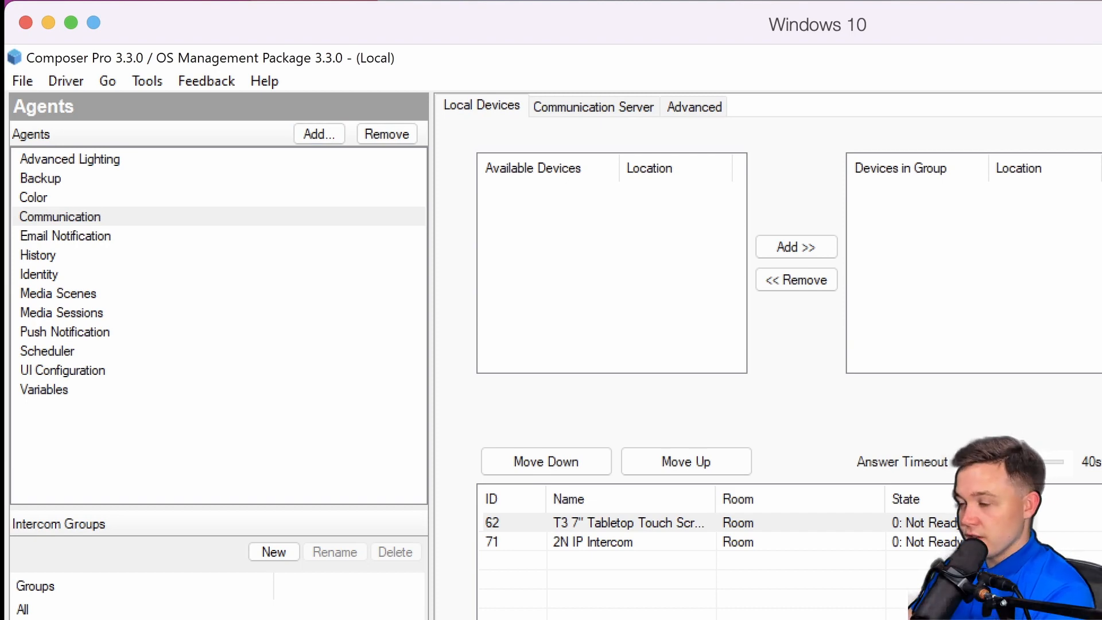
mouse_move(87, 614)
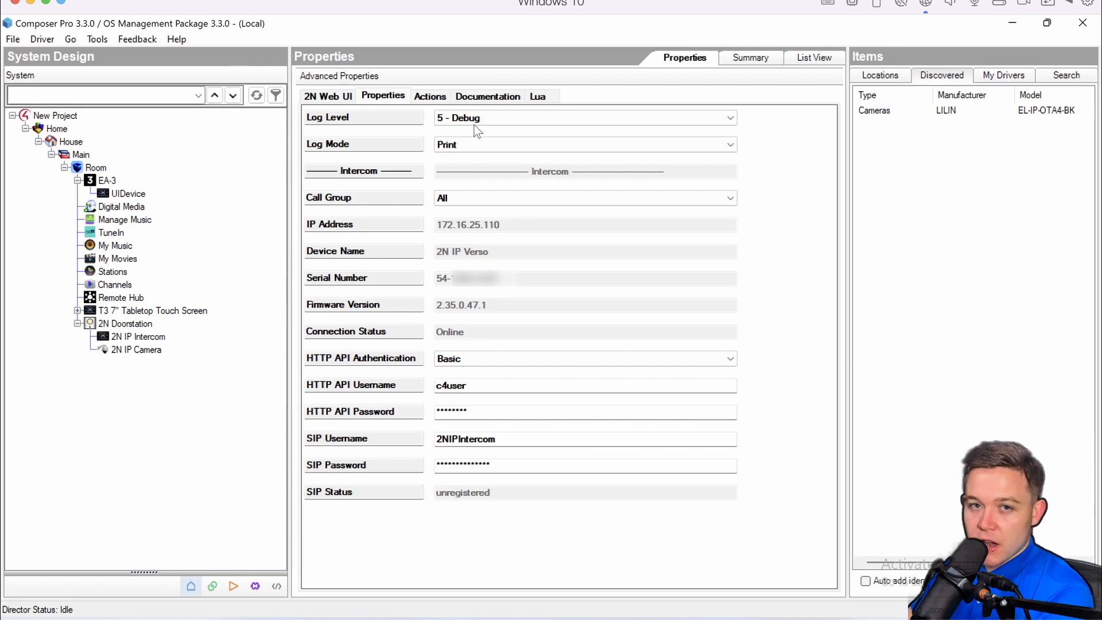
Step: Show the 2N IP Intercom driver's Actions tab with Auto Config
click(429, 97)
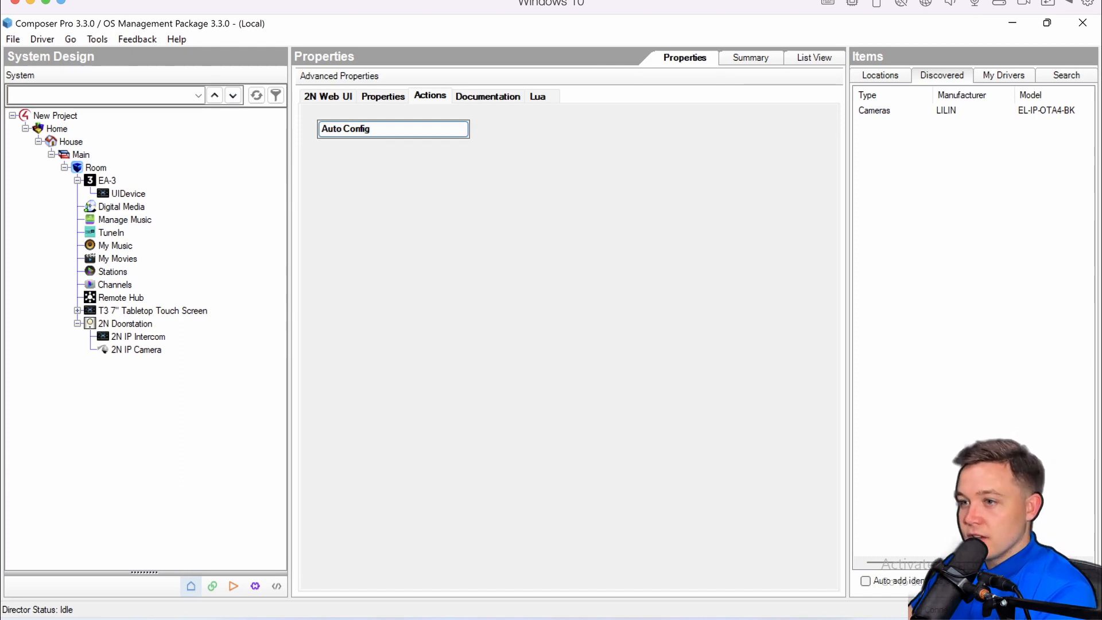
mouse_move(606, 476)
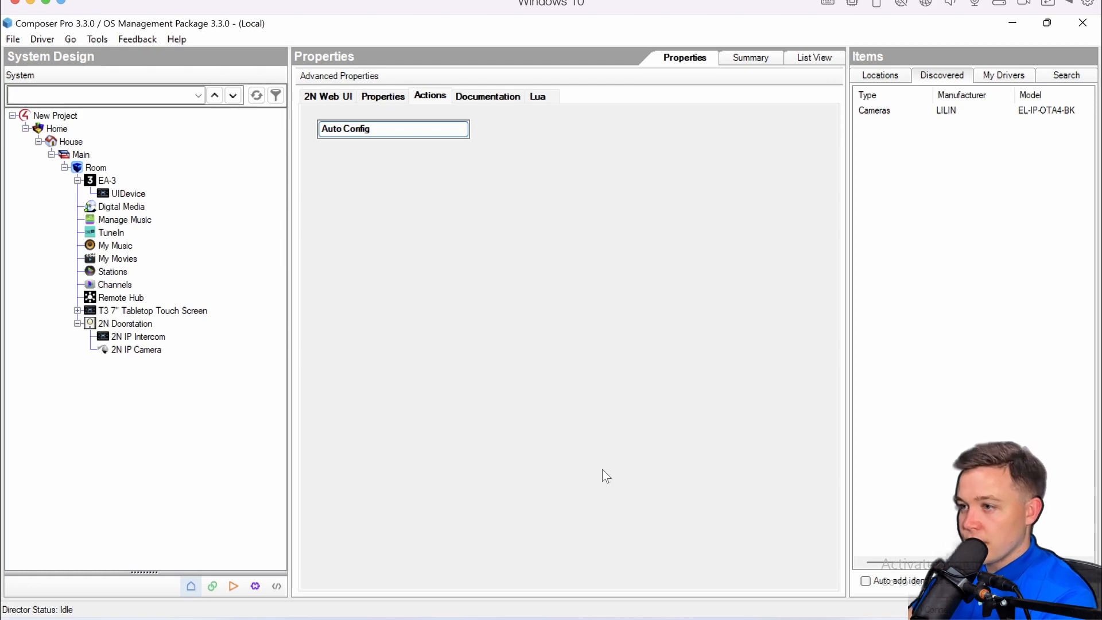
Step: Run Auto Config, then scroll through the intercom's resulting settings
click(393, 129)
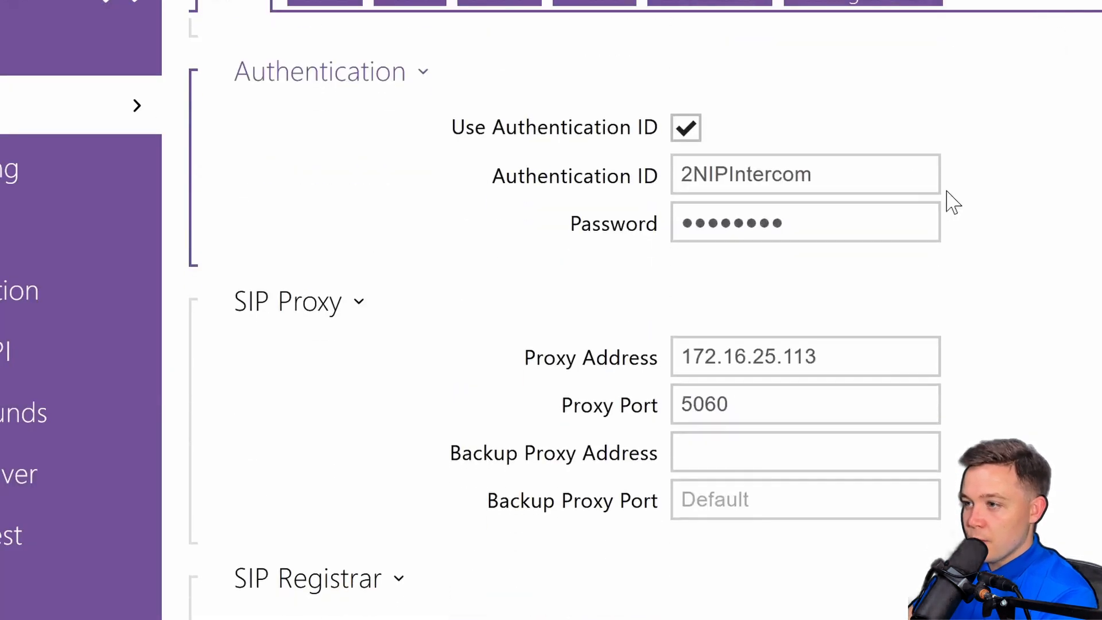
mouse_move(900, 343)
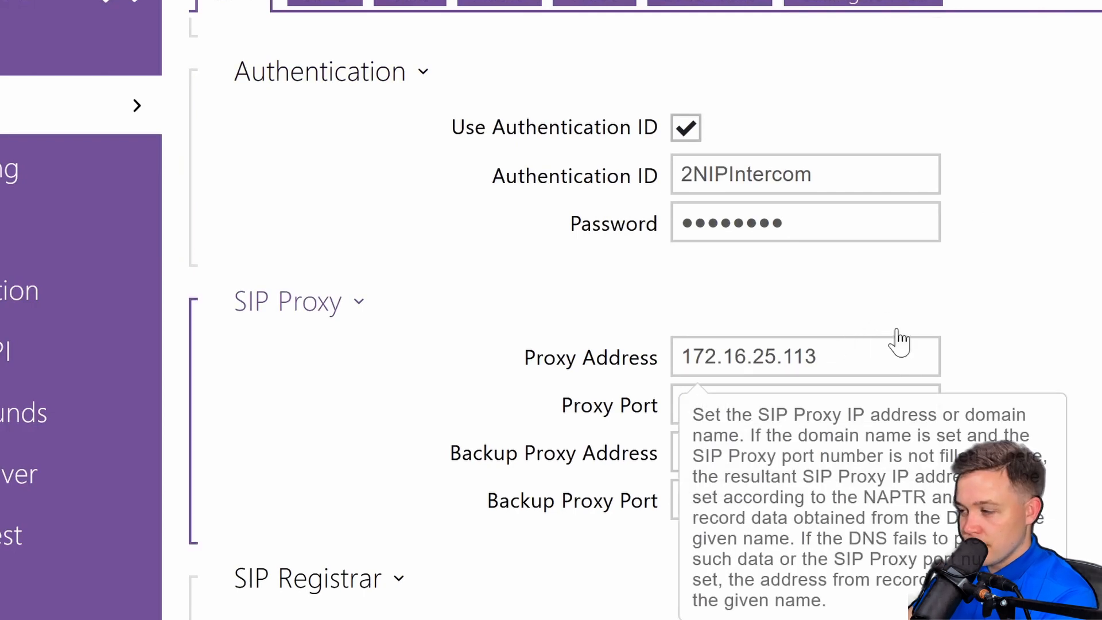
scroll(down, 3)
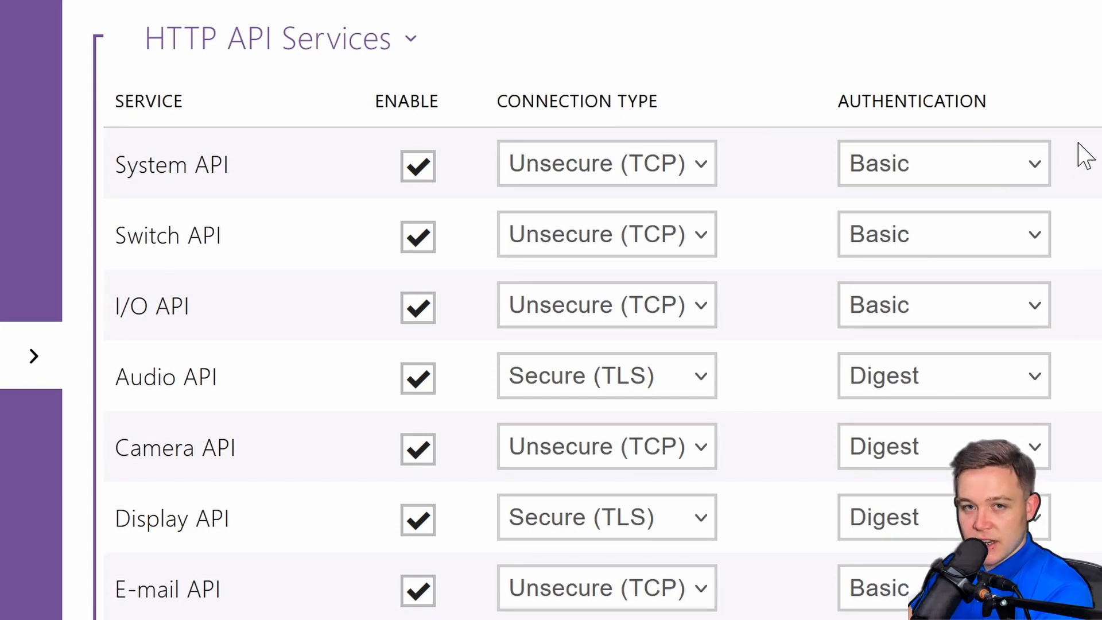
Step: Change System API's connection type to Secure (TLS)
click(606, 164)
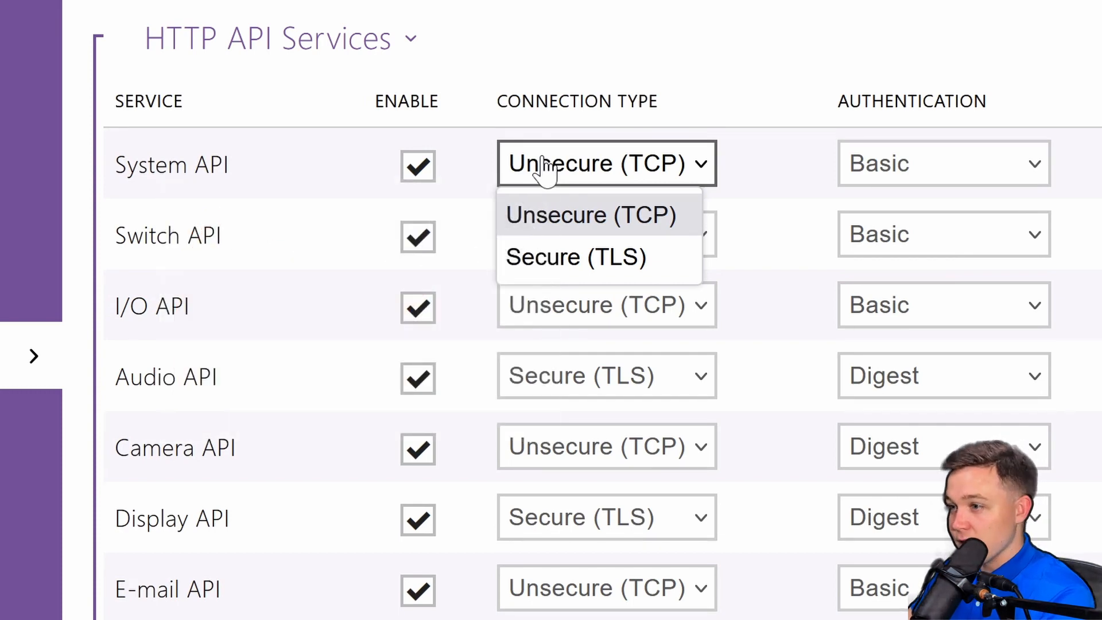
click(593, 215)
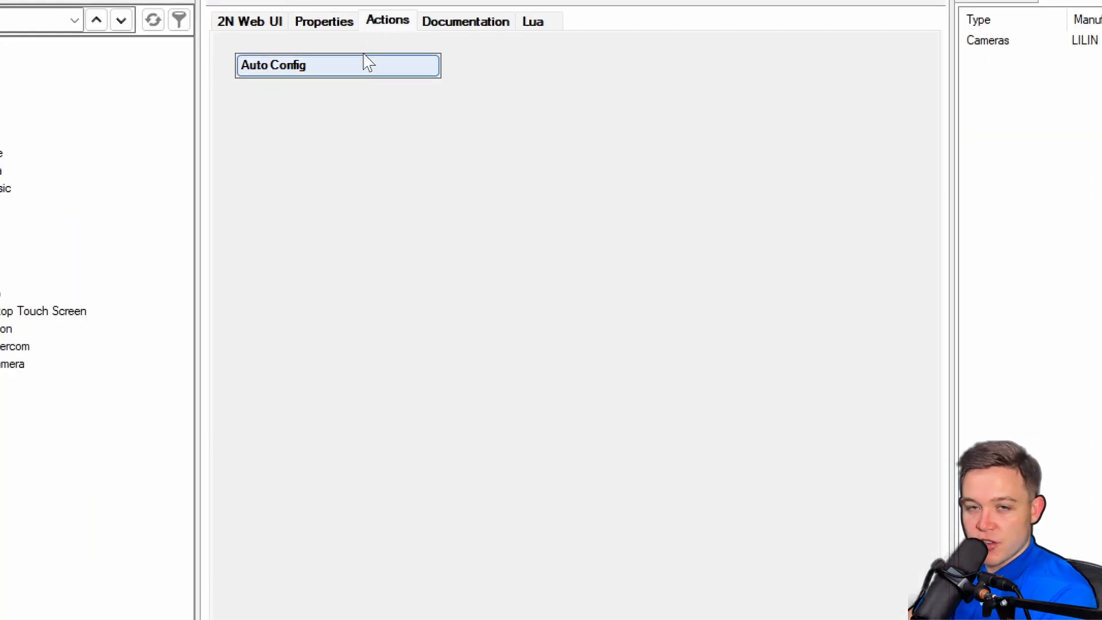
Step: View the 2N IP Intercom driver's properties and connection status
click(324, 21)
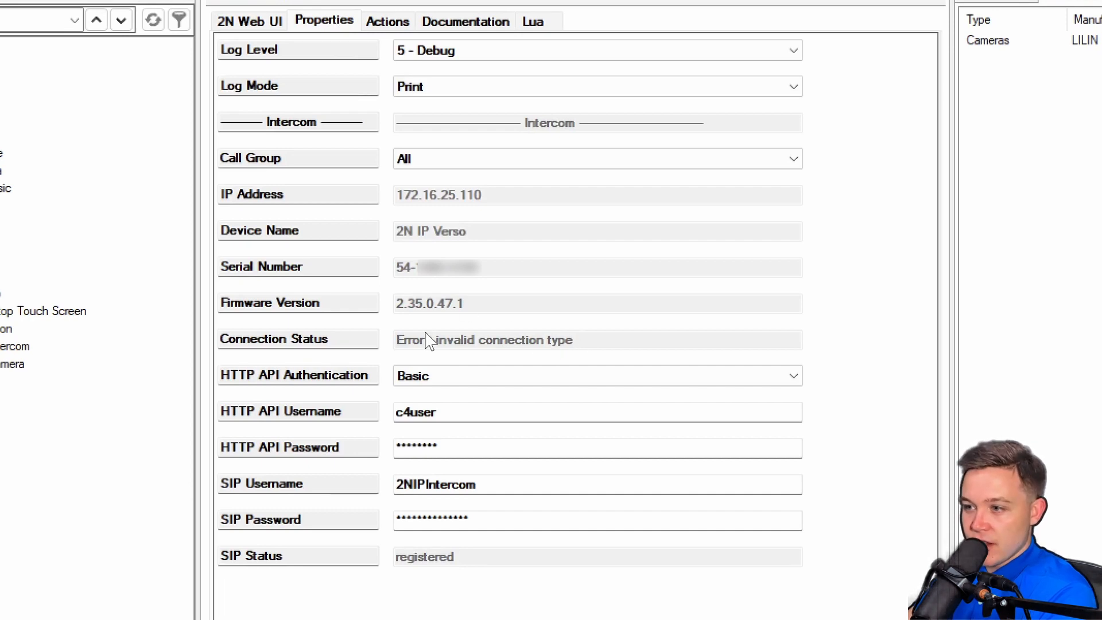
mouse_move(396, 349)
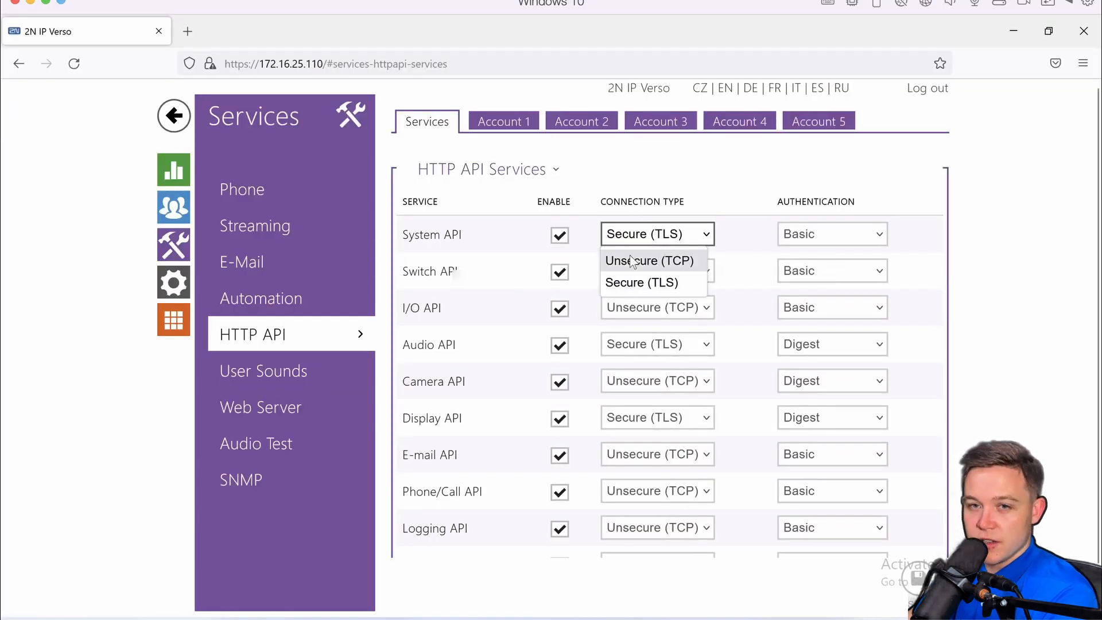
Step: Choose Unsecure (TCP) for the System API connection type
click(650, 261)
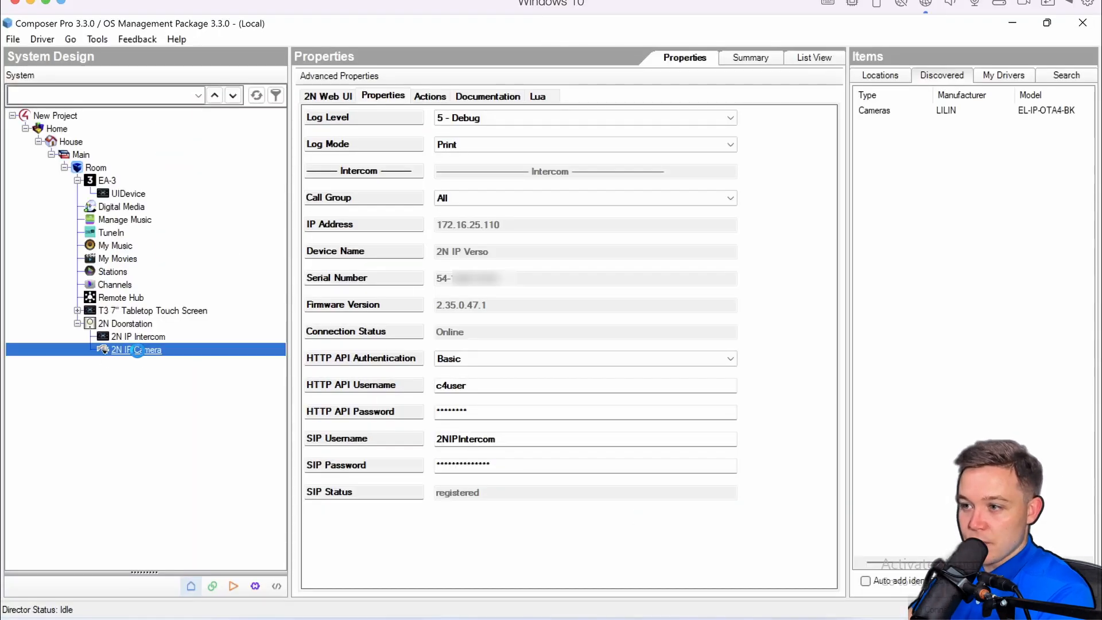
Step: Switch the 2N IP Camera image view from Snapshot to H264 streaming
click(136, 349)
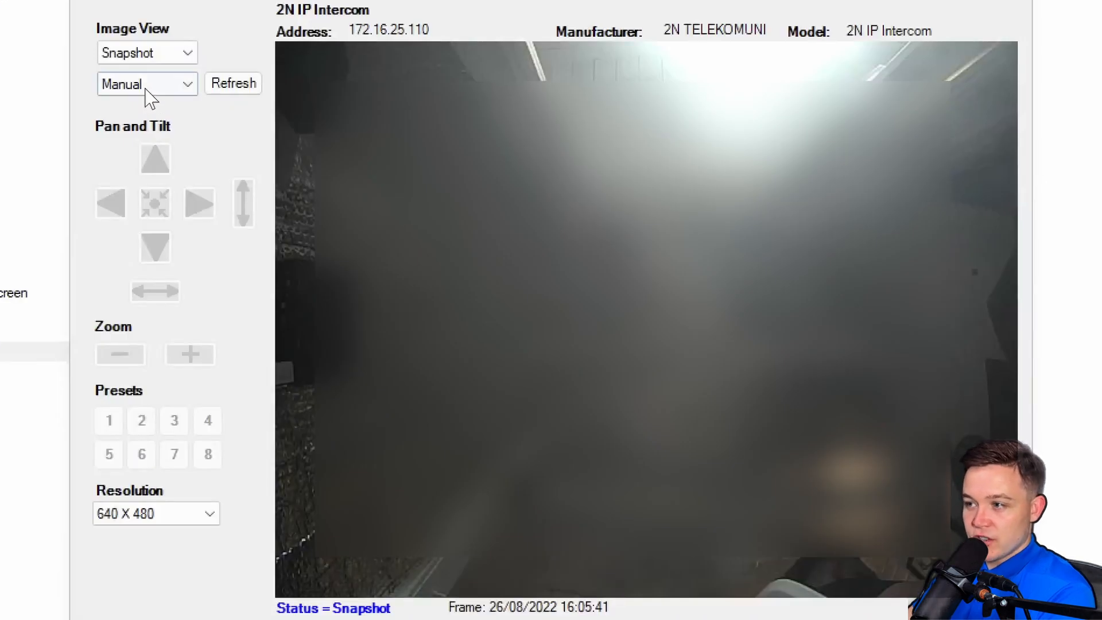
click(147, 53)
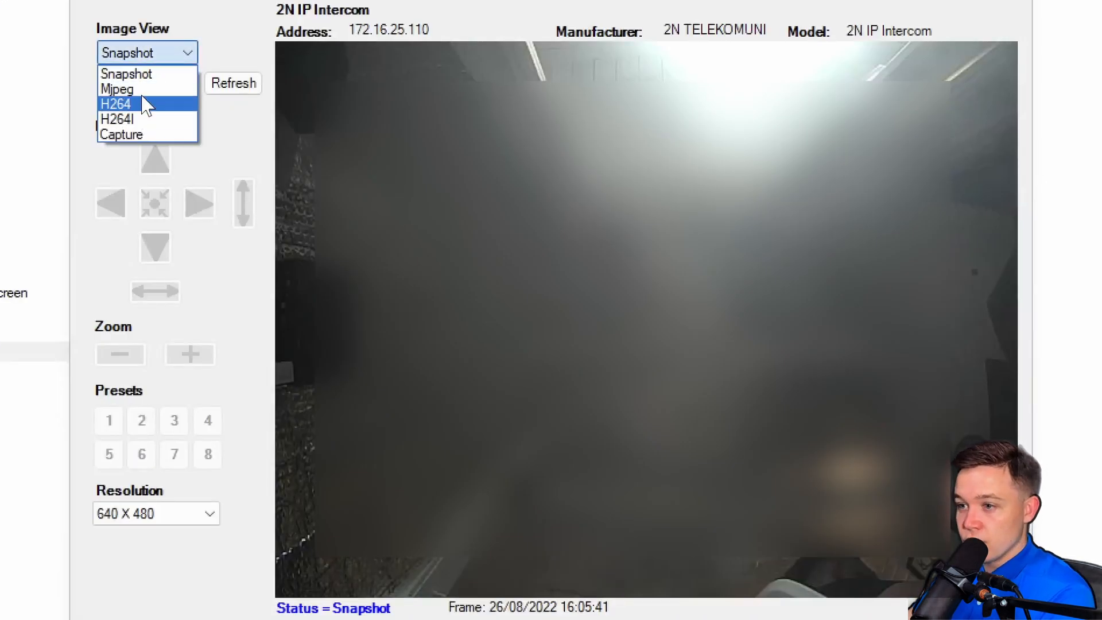
click(116, 104)
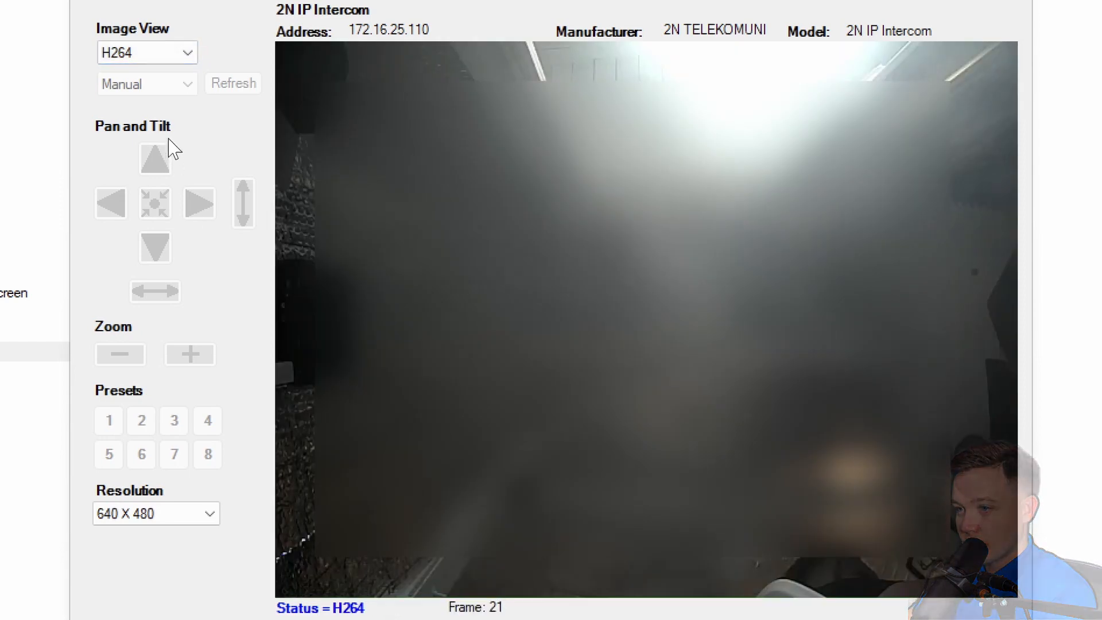
click(146, 53)
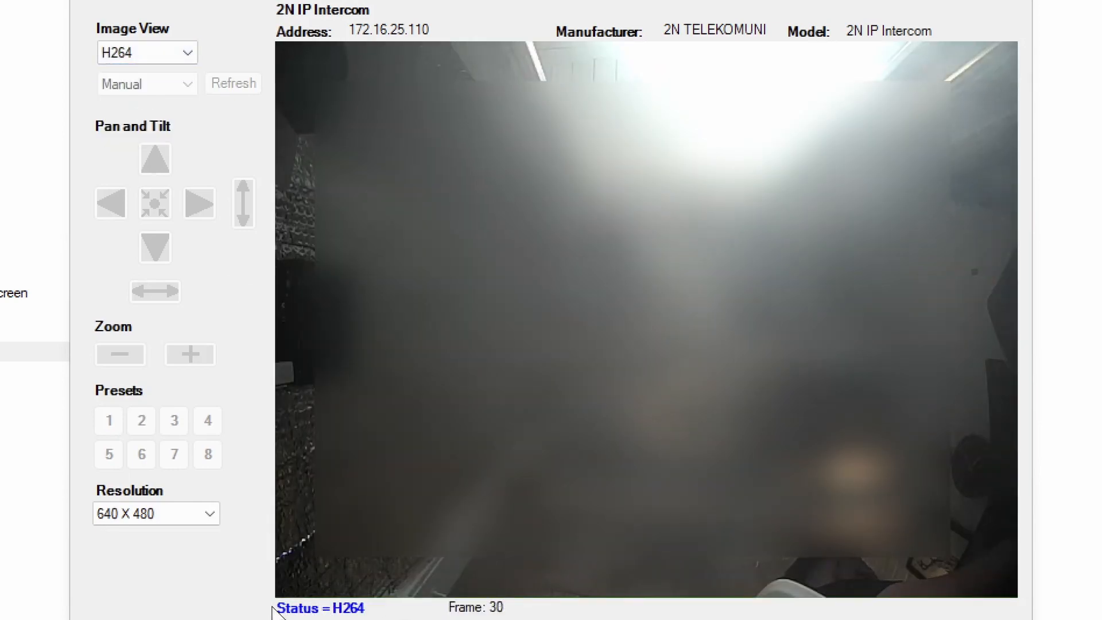
click(147, 52)
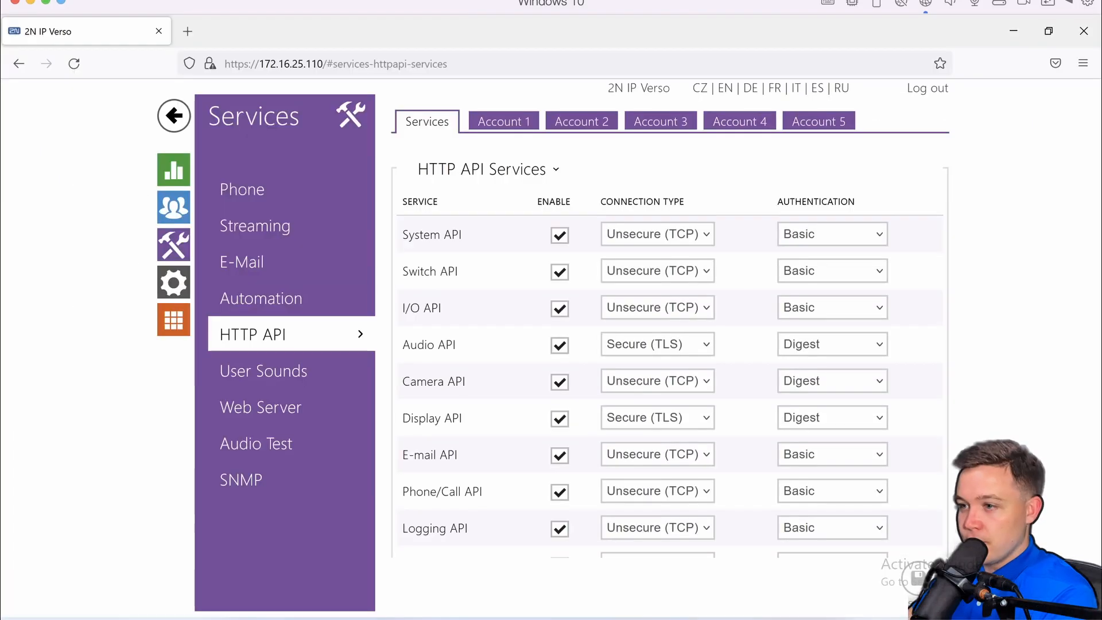
mouse_move(627, 253)
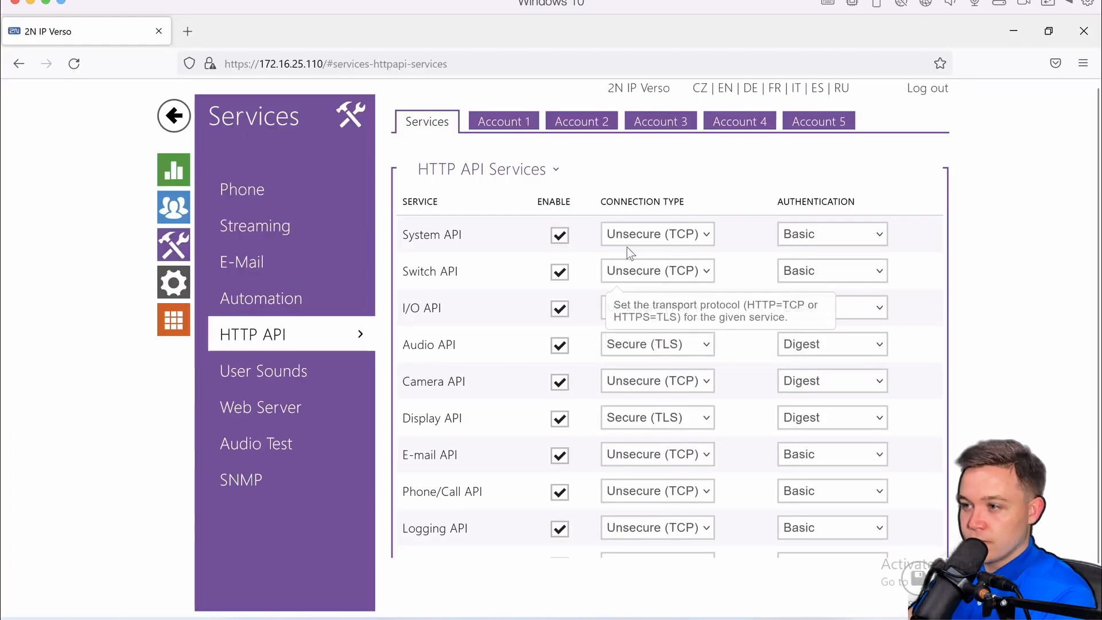
click(657, 491)
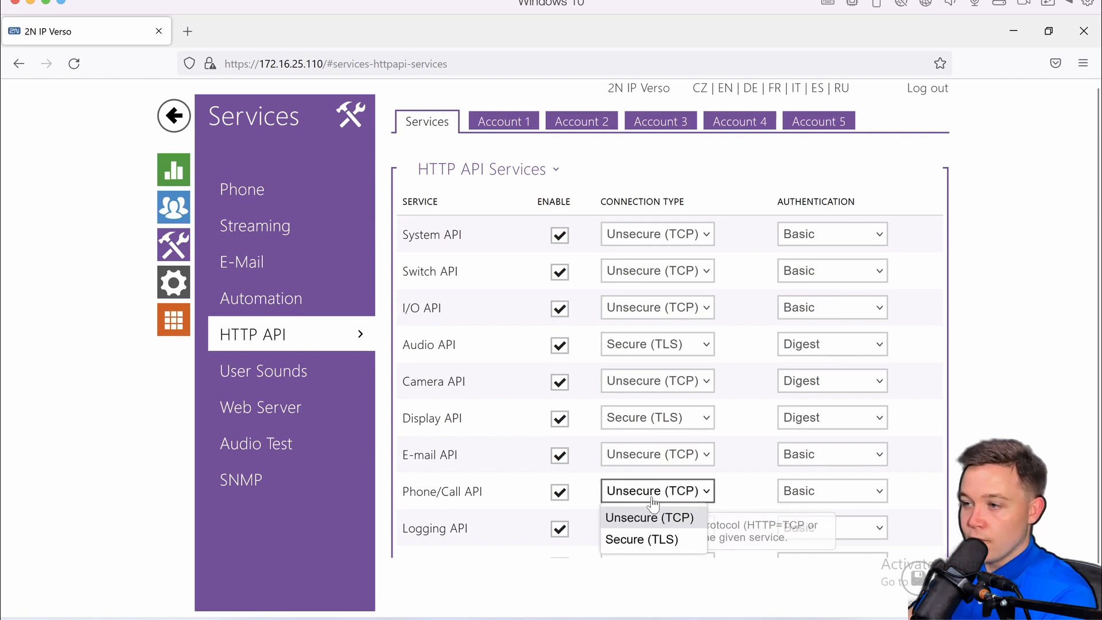
click(641, 539)
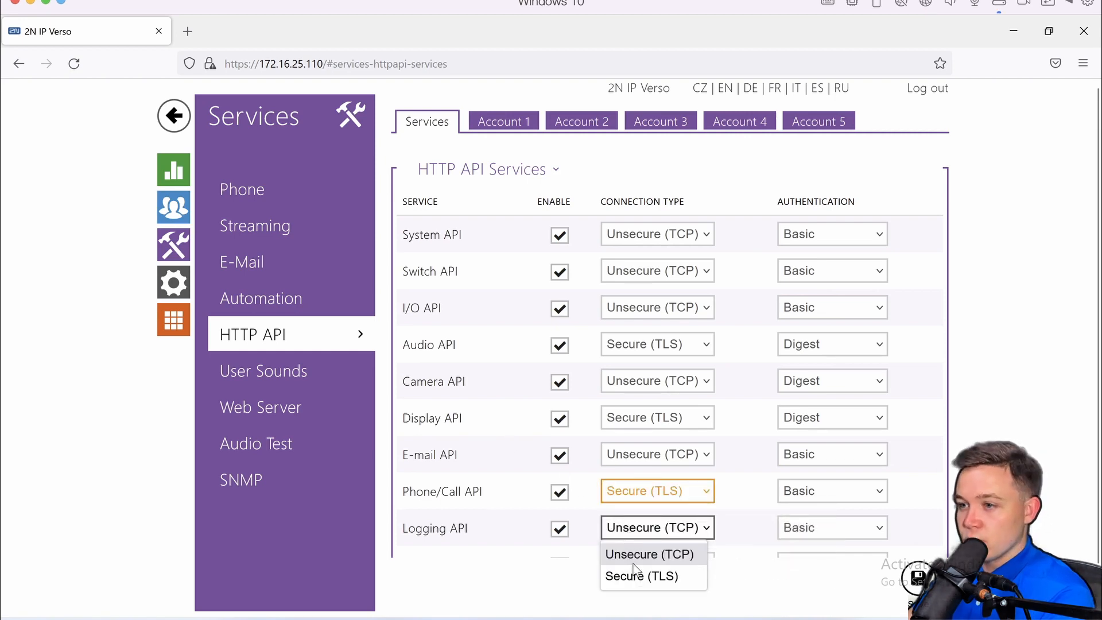
click(641, 575)
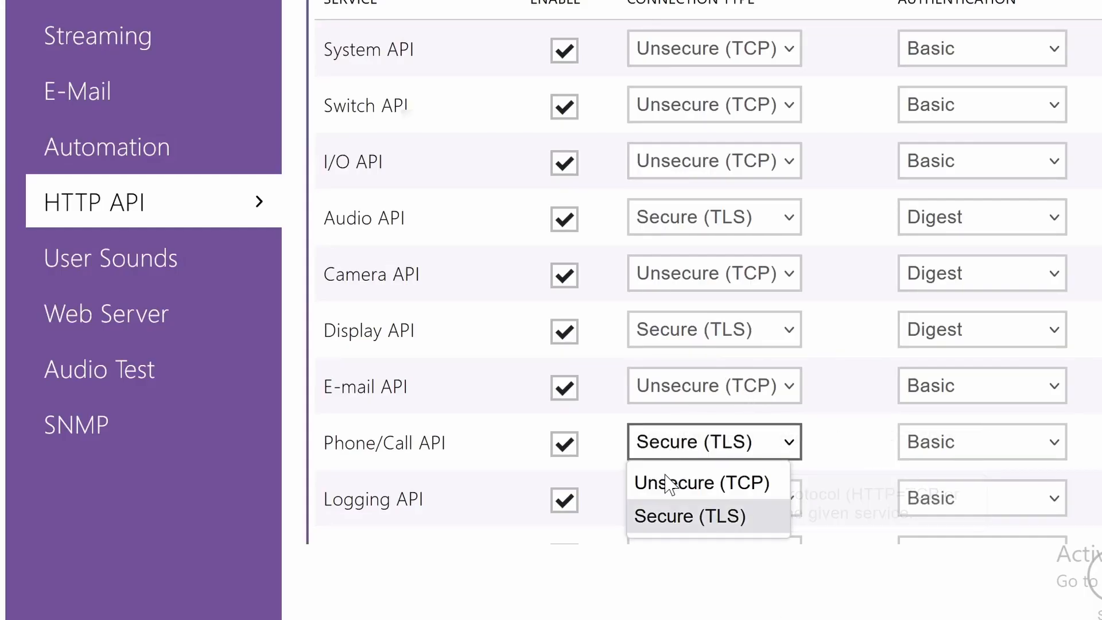
click(691, 482)
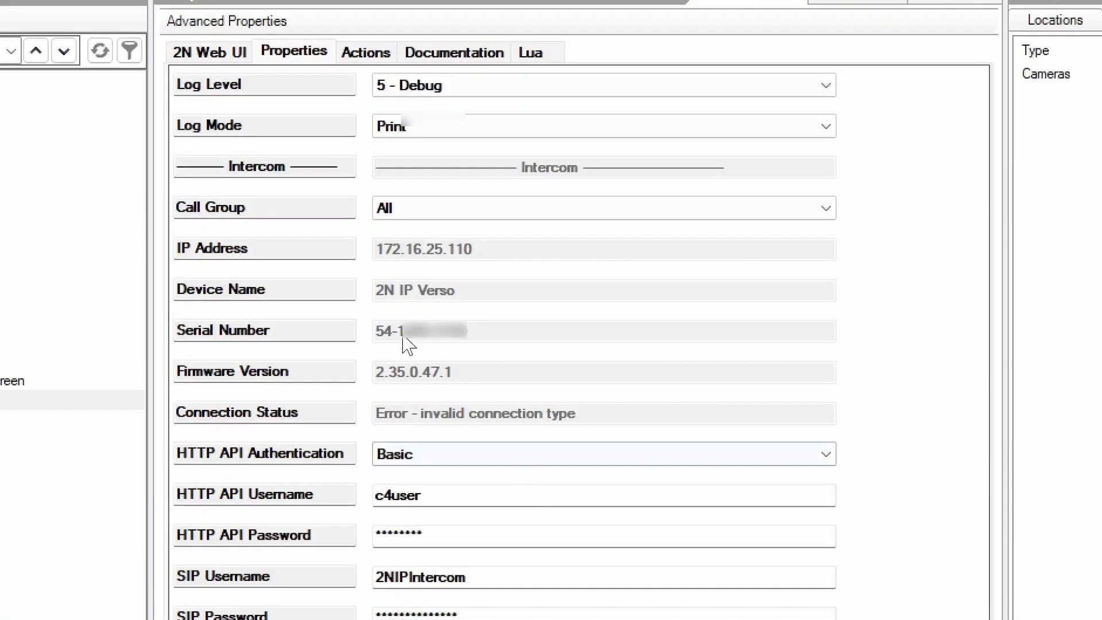
Step: Run Auto Config from the 2N intercom driver's Actions tab
click(365, 51)
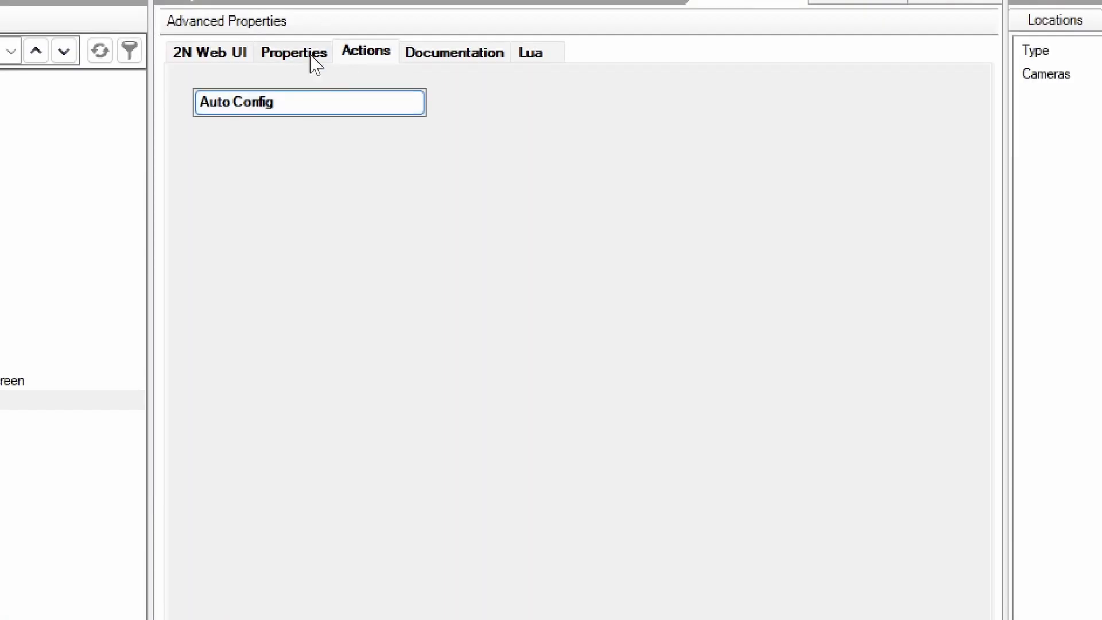
click(294, 51)
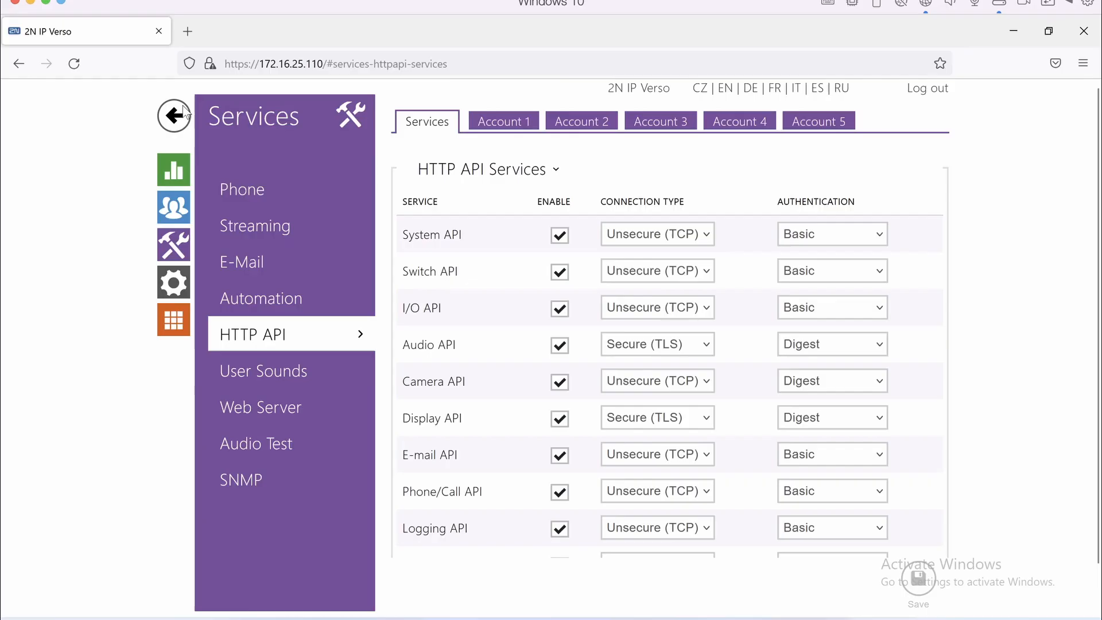
click(173, 206)
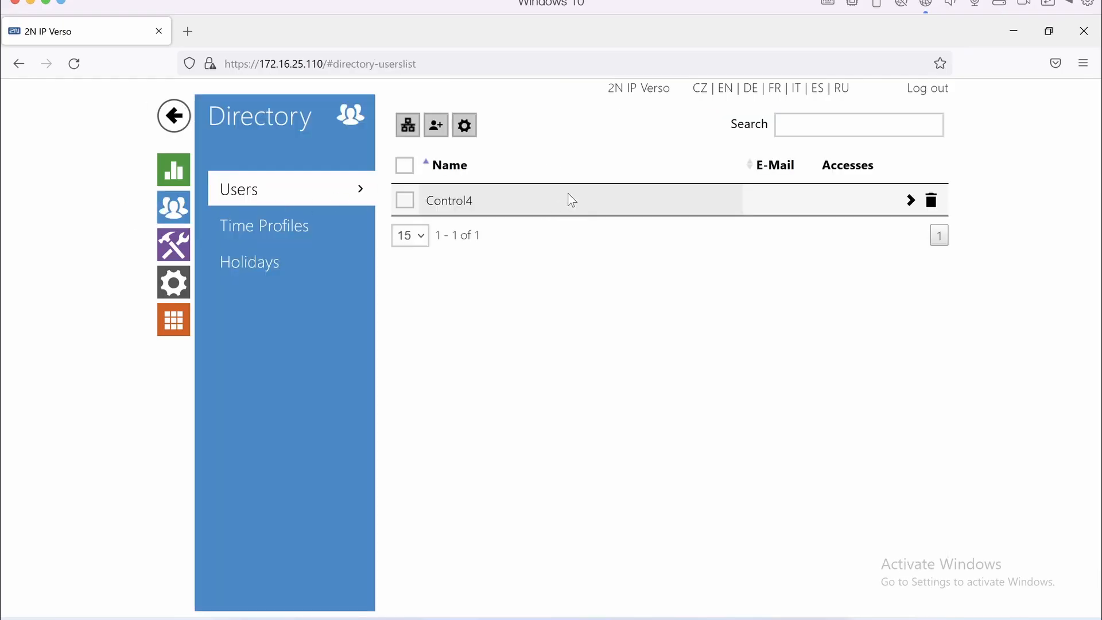
mouse_move(911, 202)
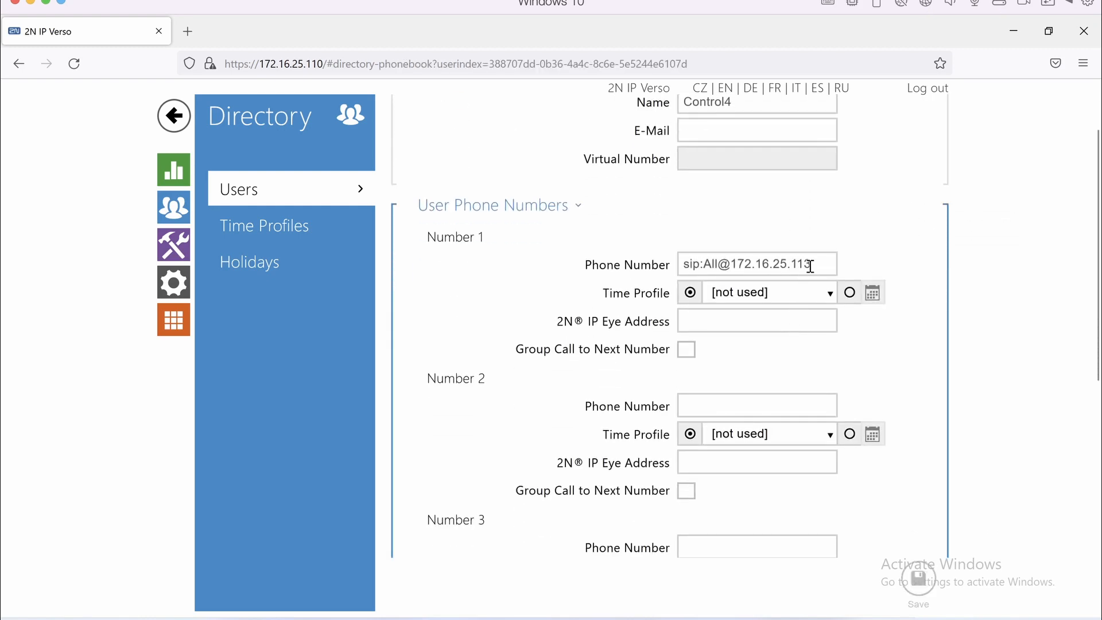
triple_click(757, 265)
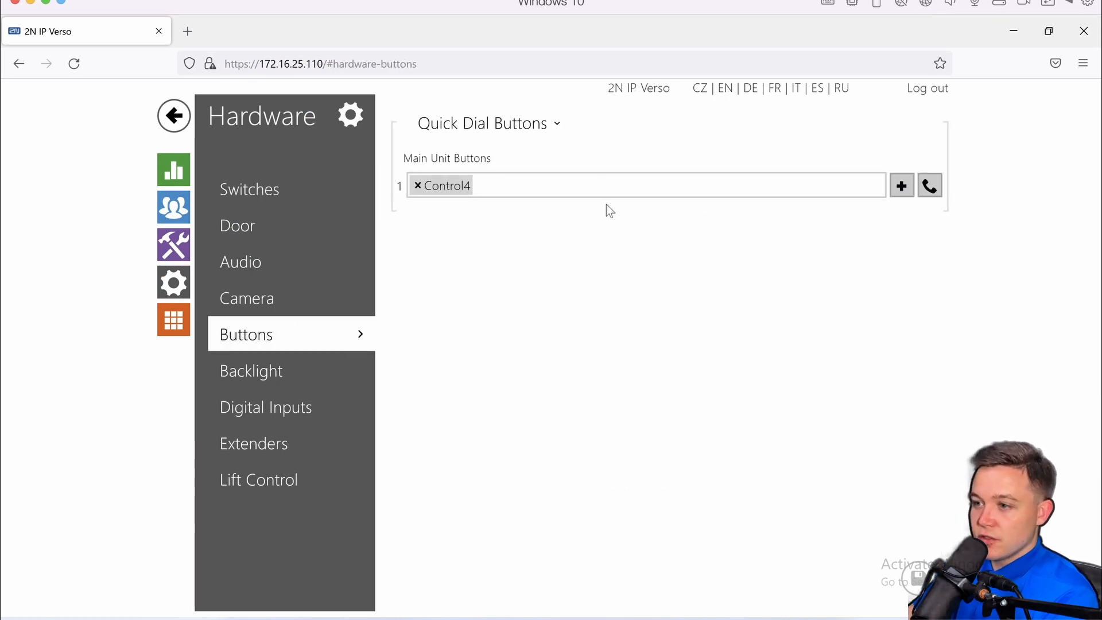
mouse_move(485, 200)
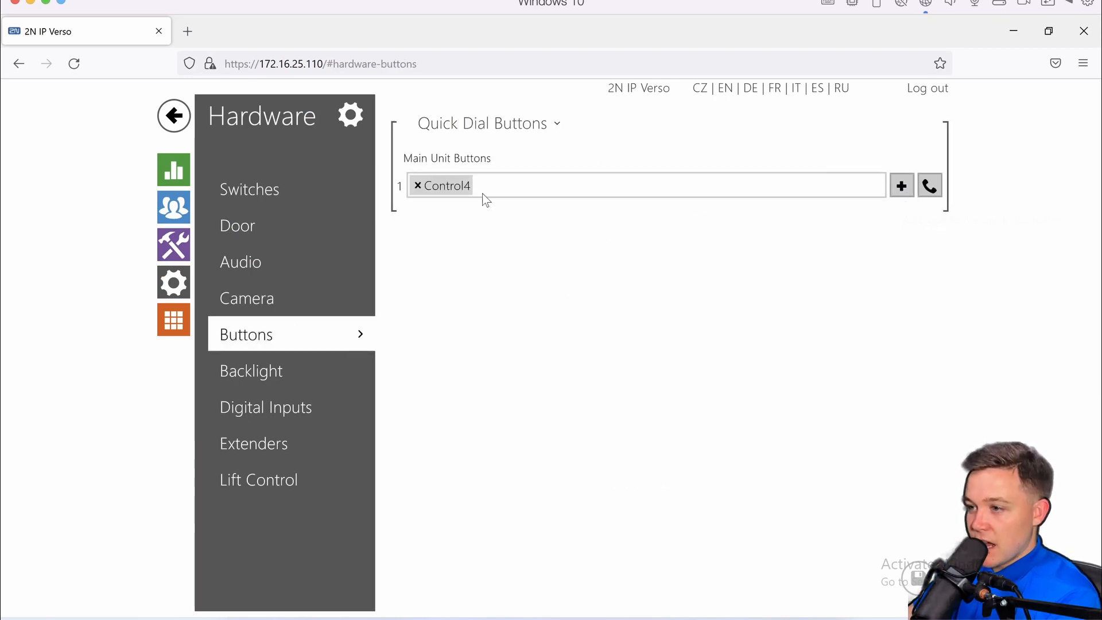
mouse_move(682, 154)
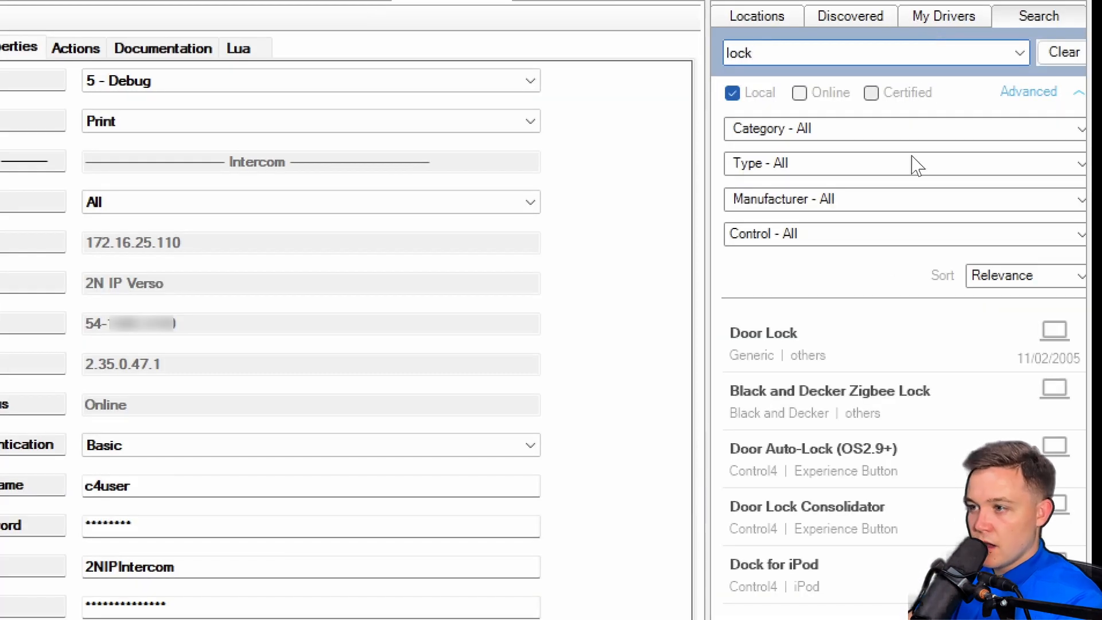
Step: Add a Door Lock and label the intercom's Custom Button 1 'Door Unlock'
double_click(879, 285)
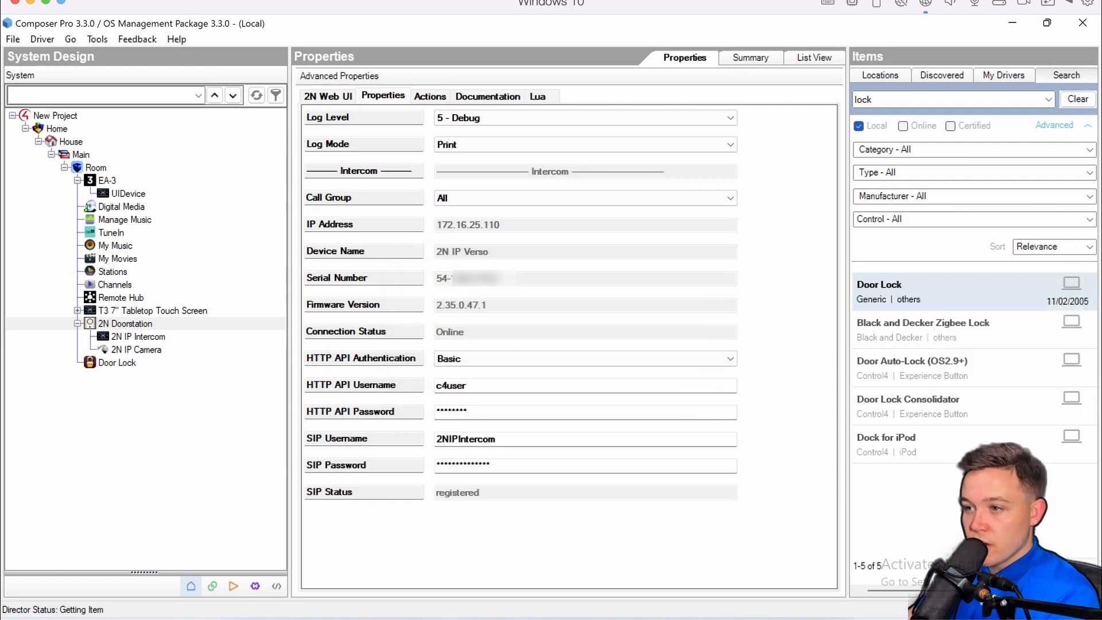
click(139, 336)
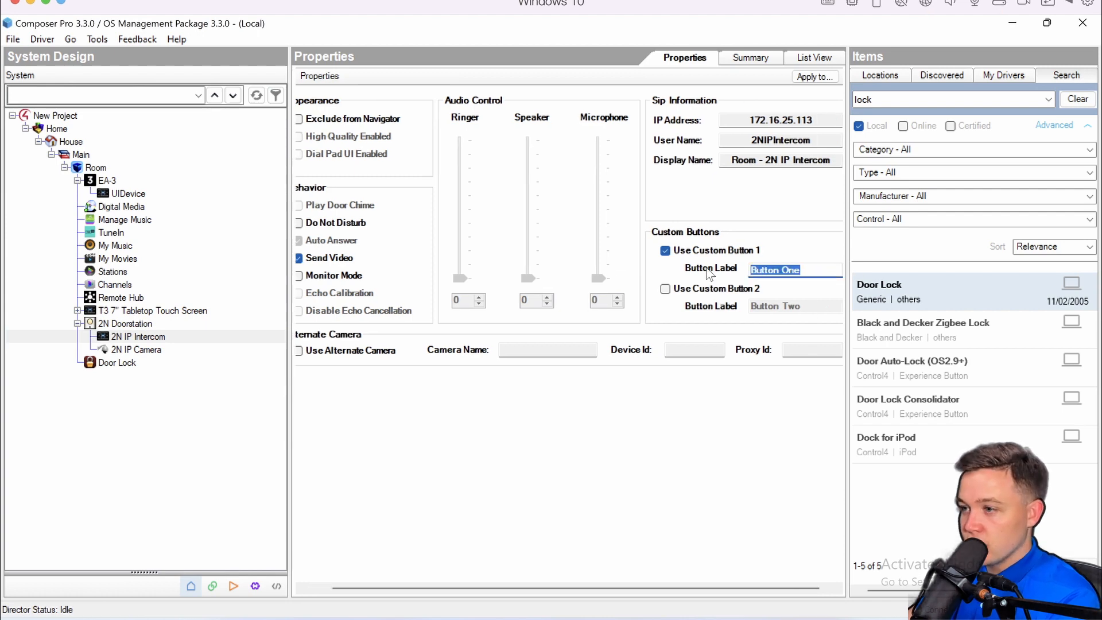
text(Door Unlock)
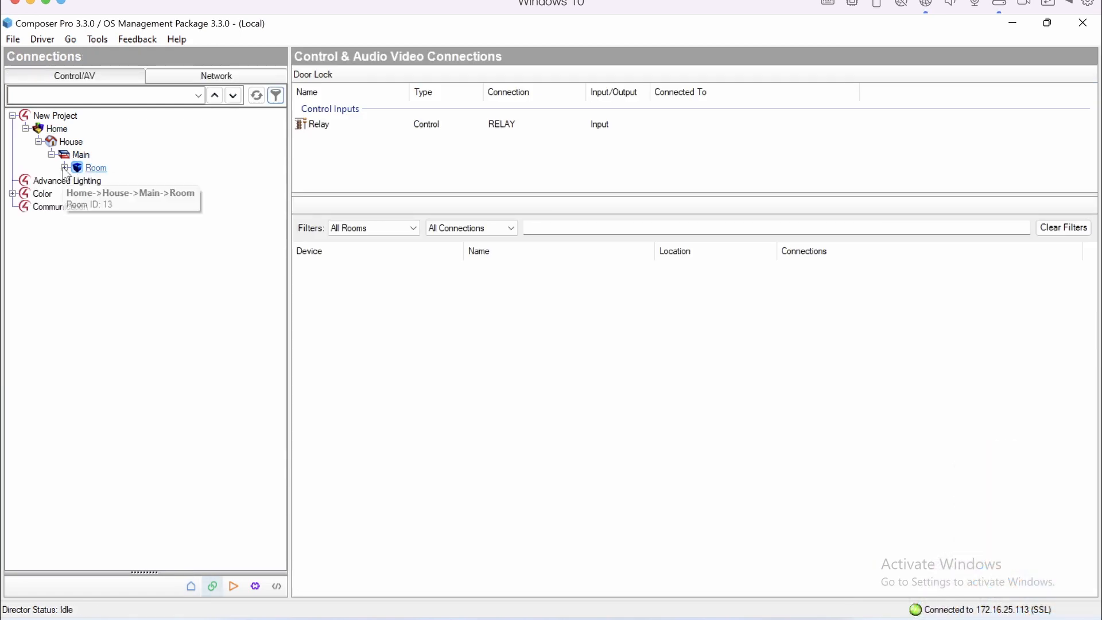
Step: Show the Door Lock's connections, including its RELAY control input
click(65, 167)
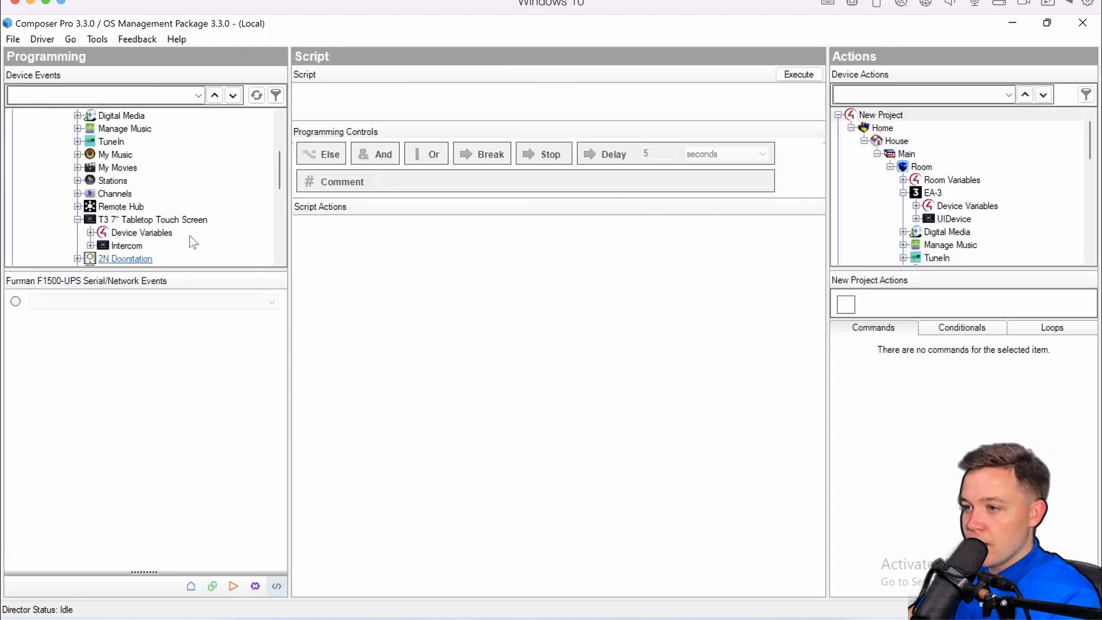
Step: Script the 2N Doorstation 'Door Unlock' button press to unlock the Door Lock
click(125, 259)
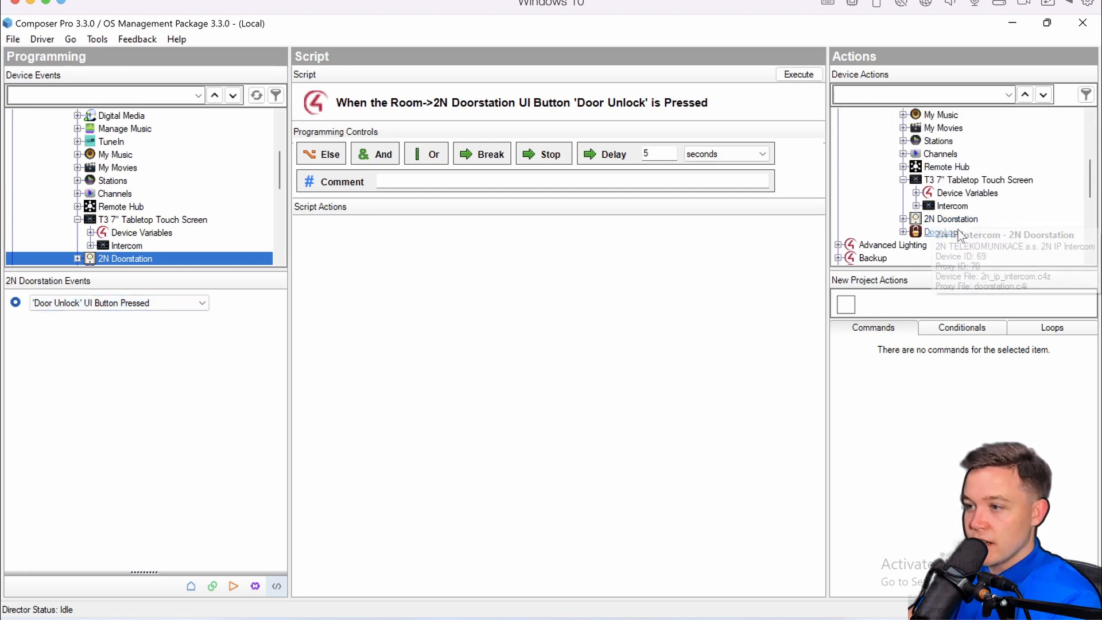
click(943, 232)
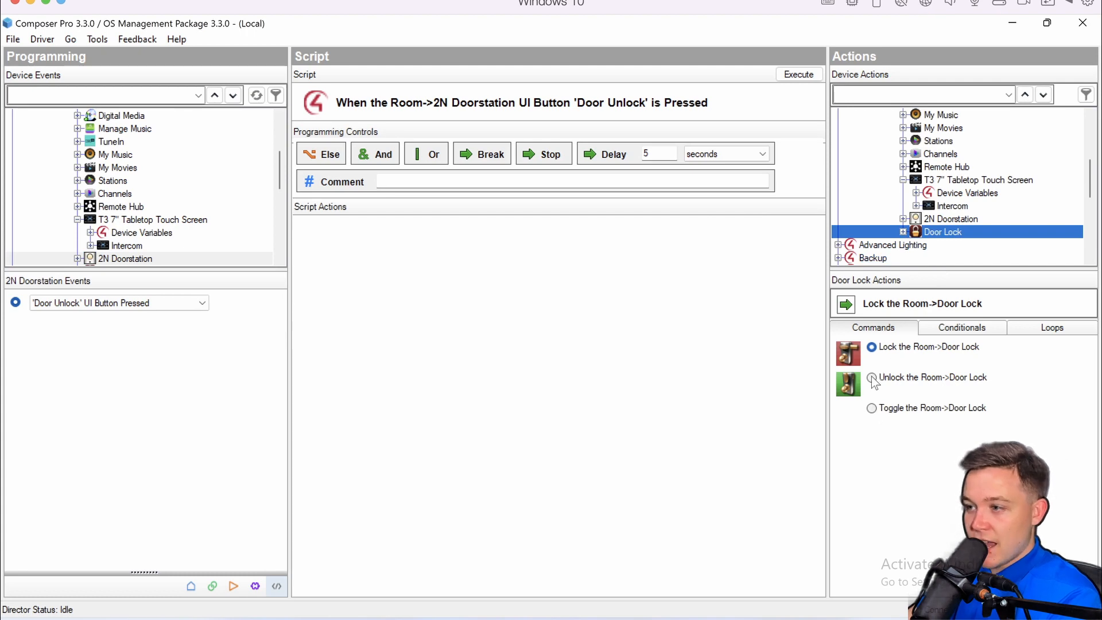
click(871, 377)
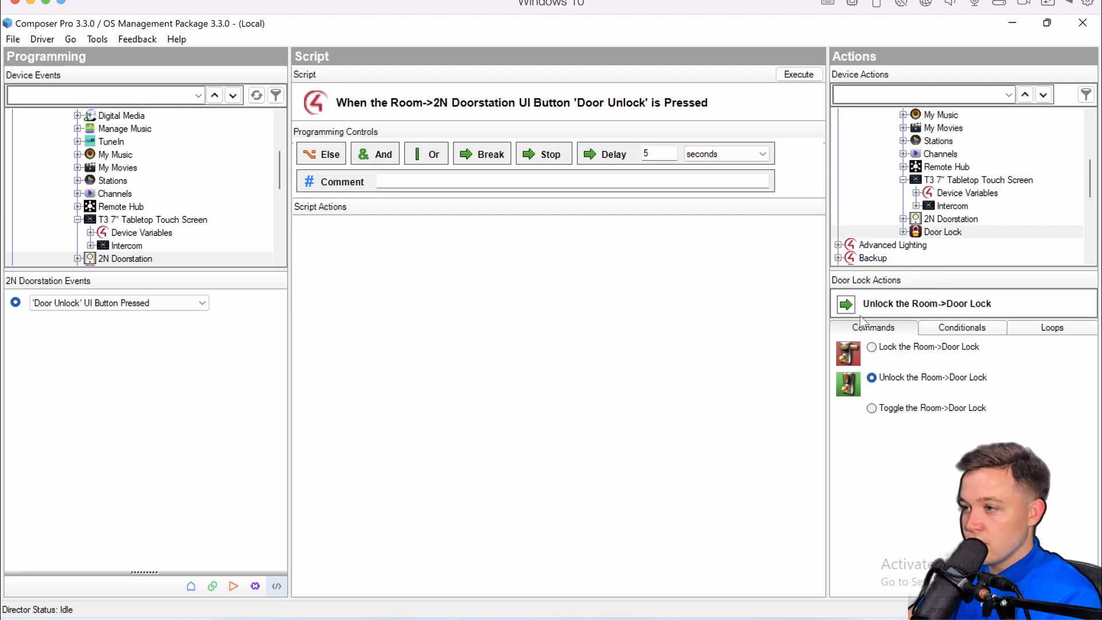
click(871, 347)
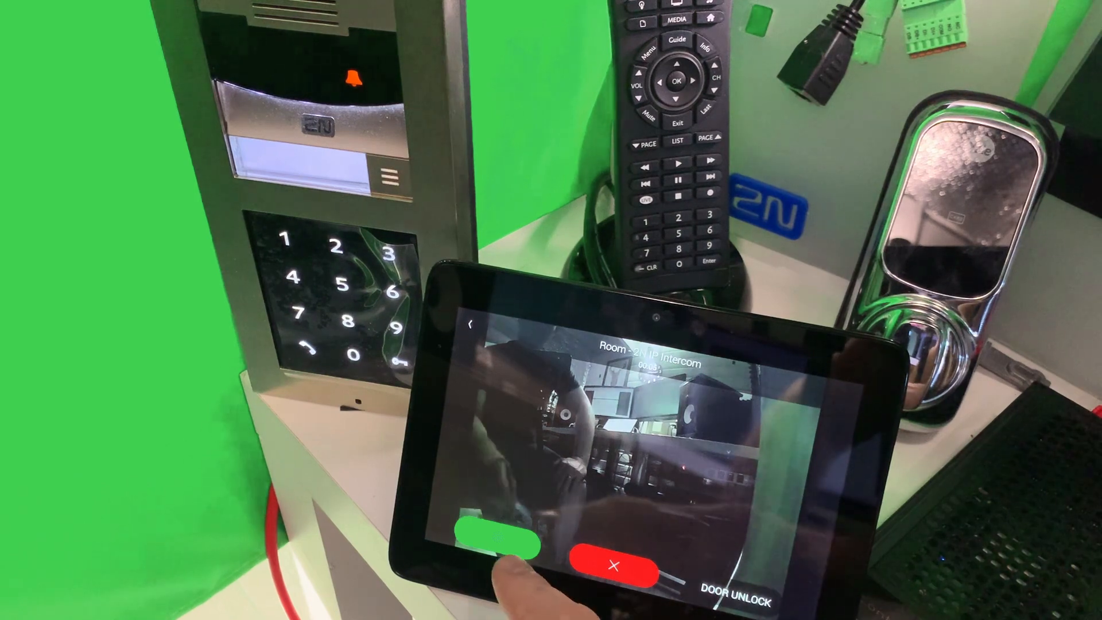
Step: Answer the door station call on the T3 touchscreen, then hang up
click(499, 545)
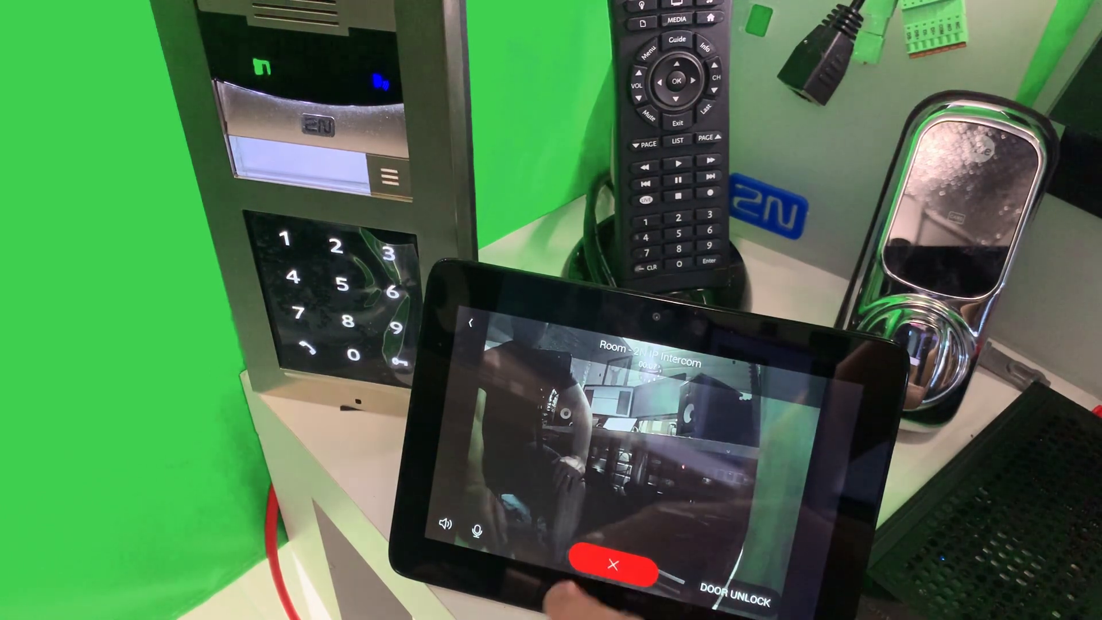
click(611, 566)
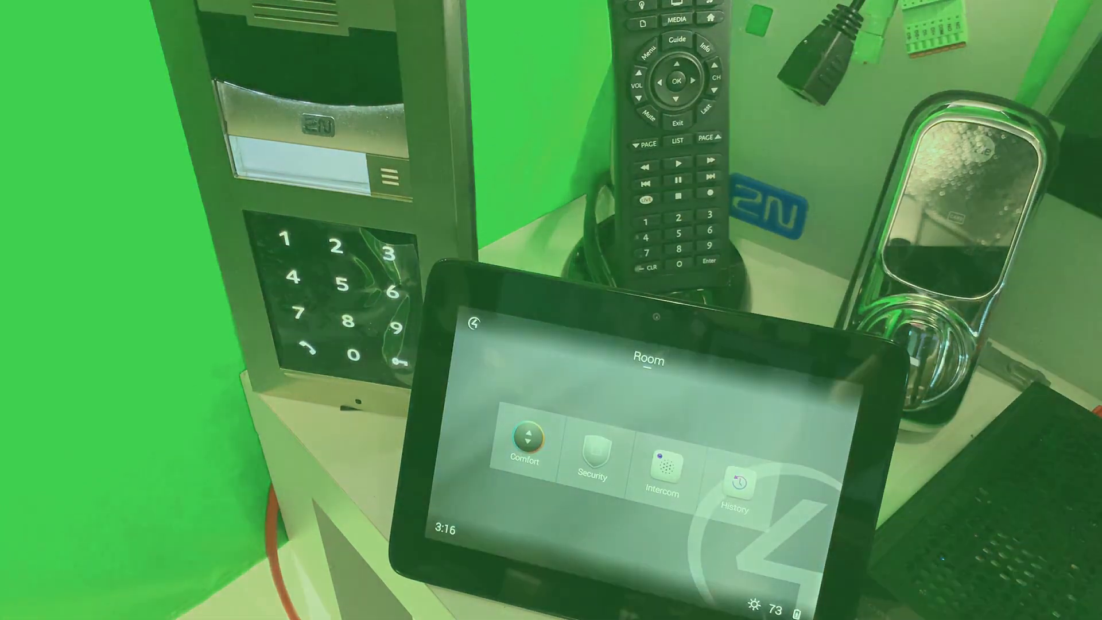